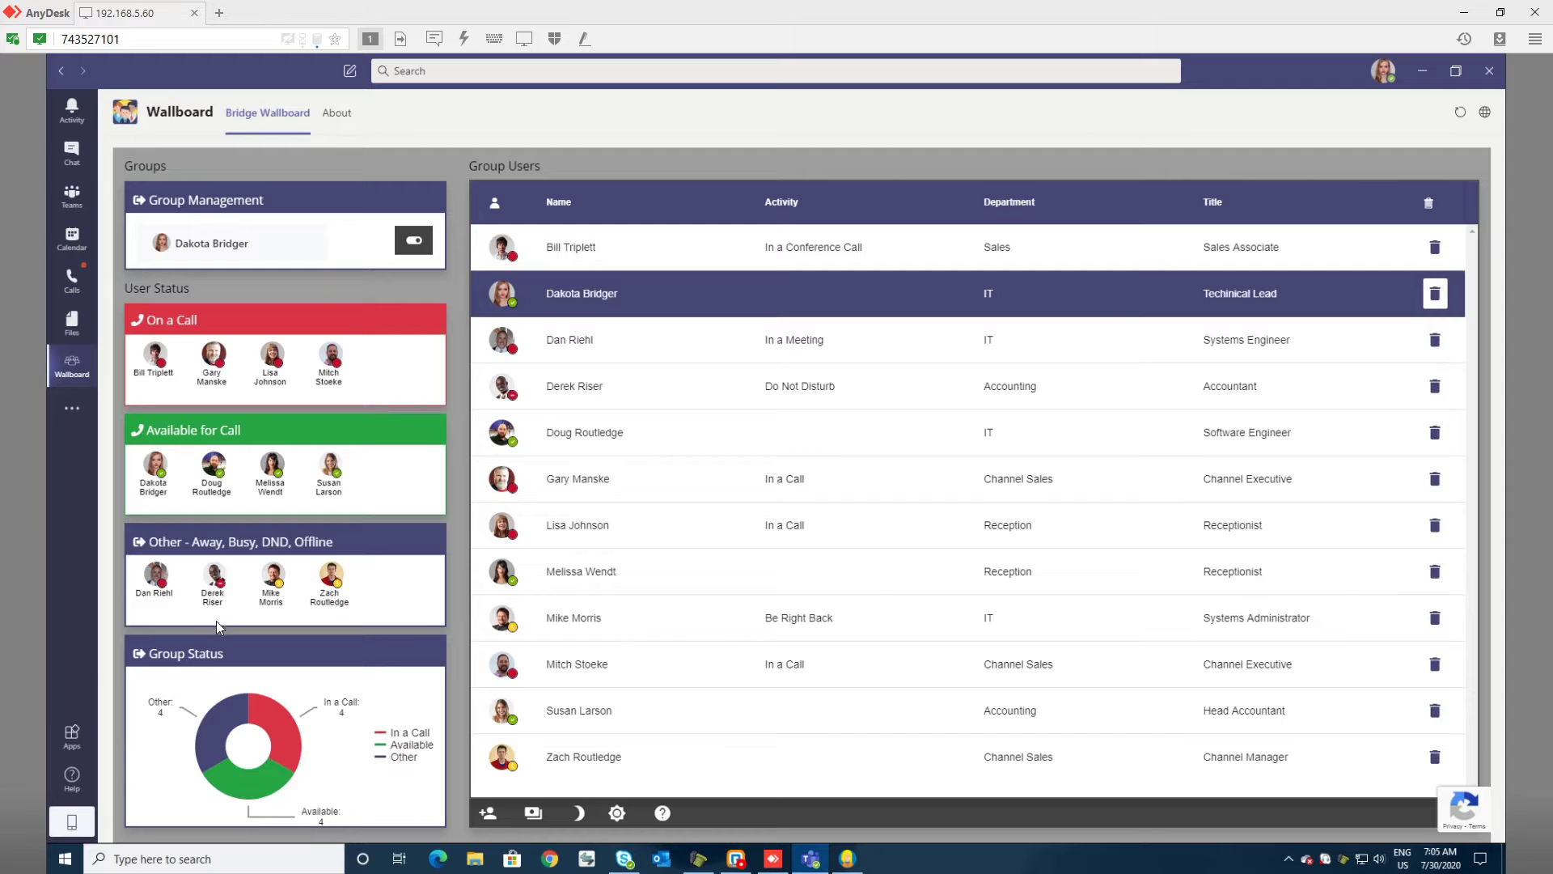
mouse_move(374, 729)
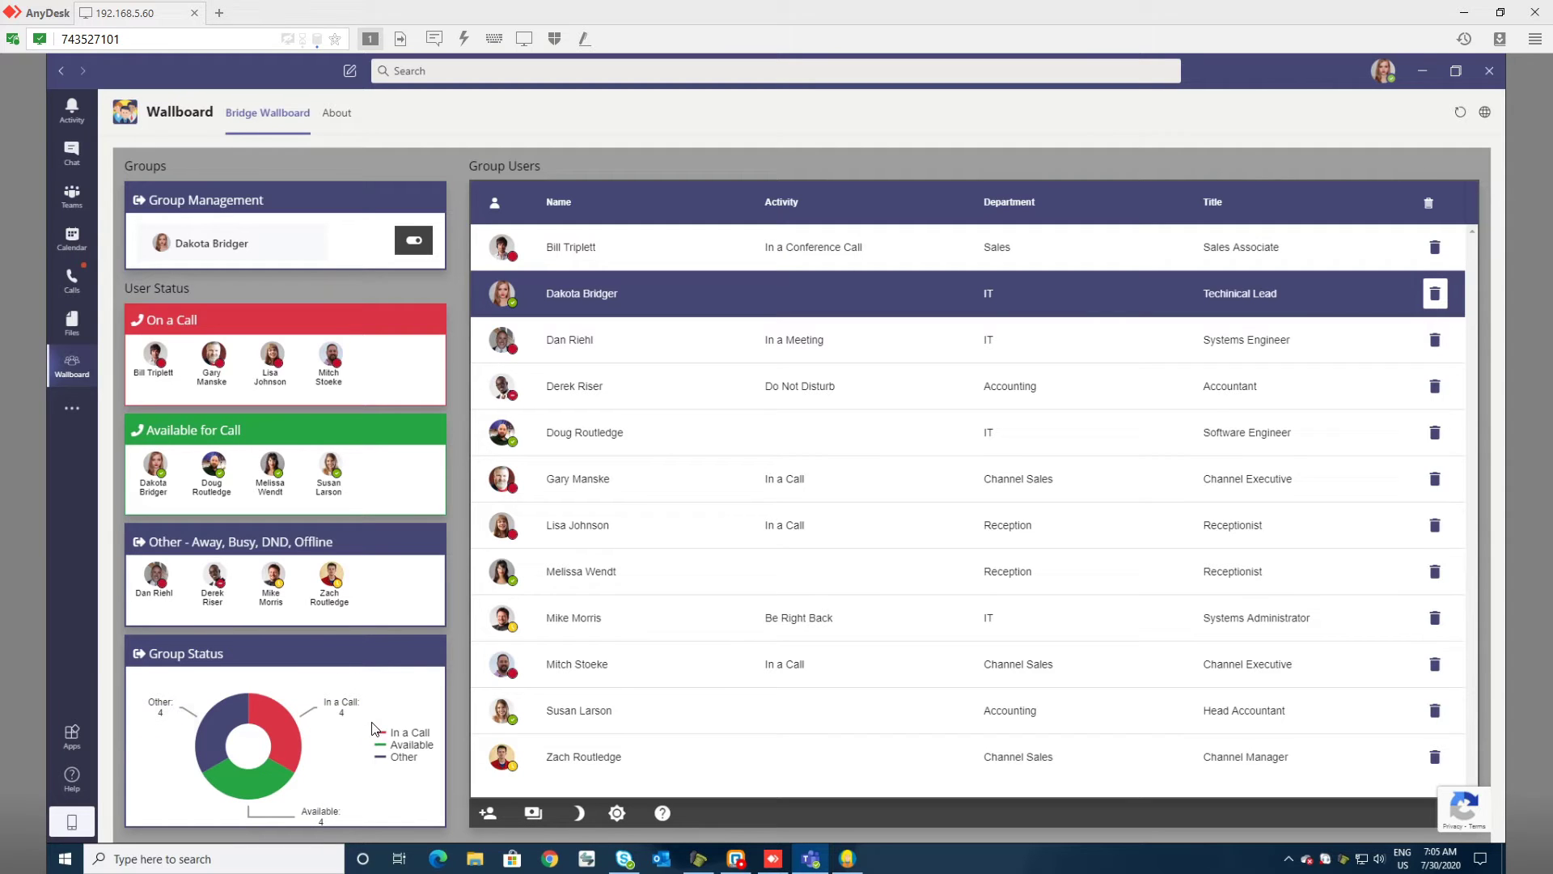
mouse_move(377, 262)
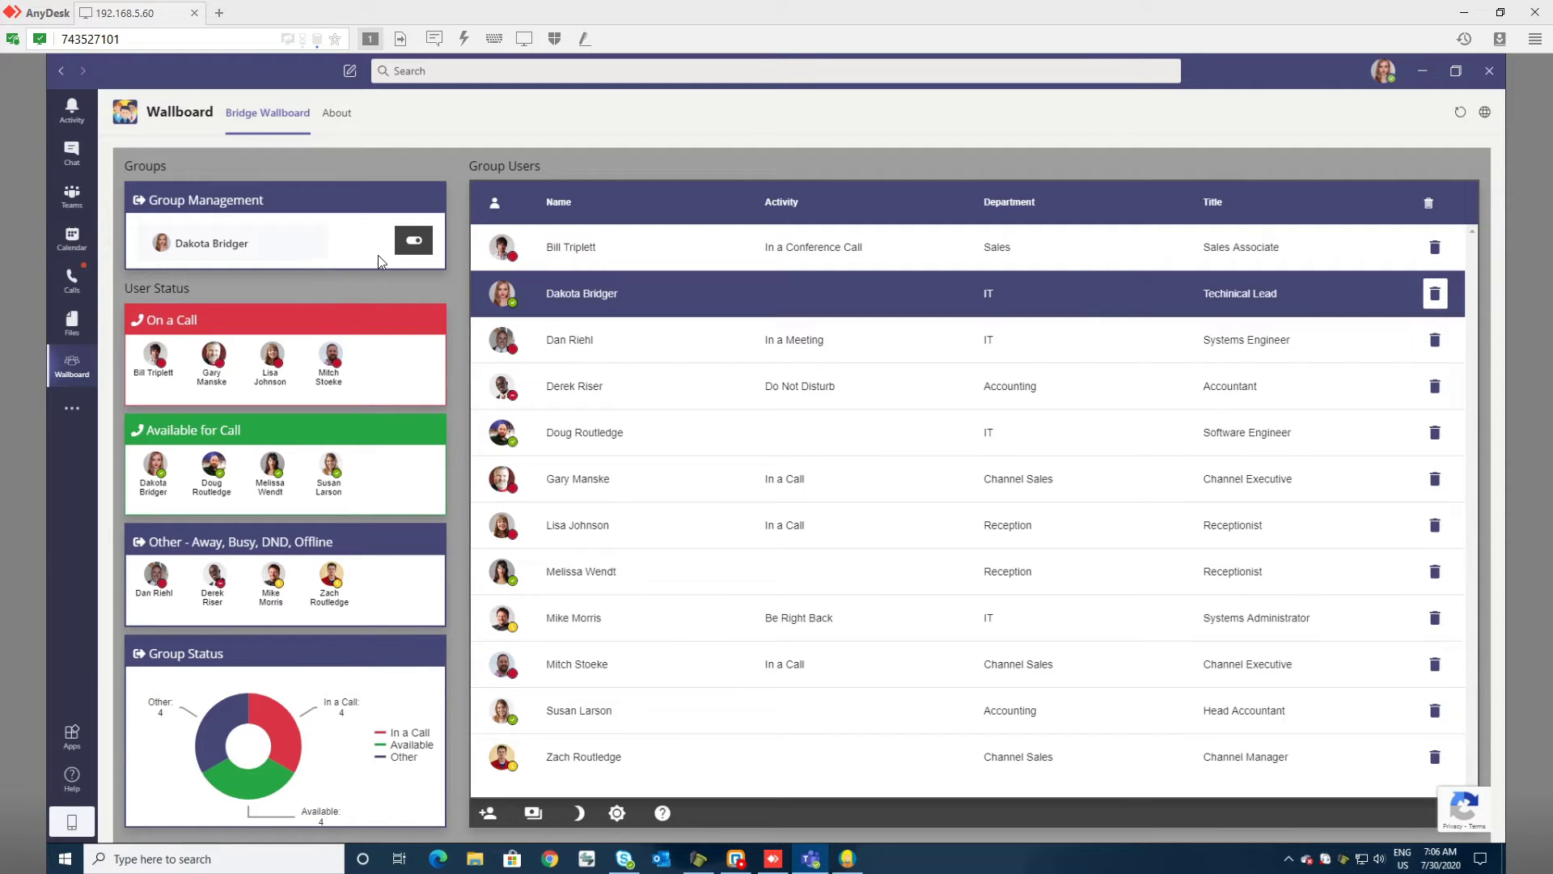
Expand the Group Management groups list showing Default and Operators
click(413, 241)
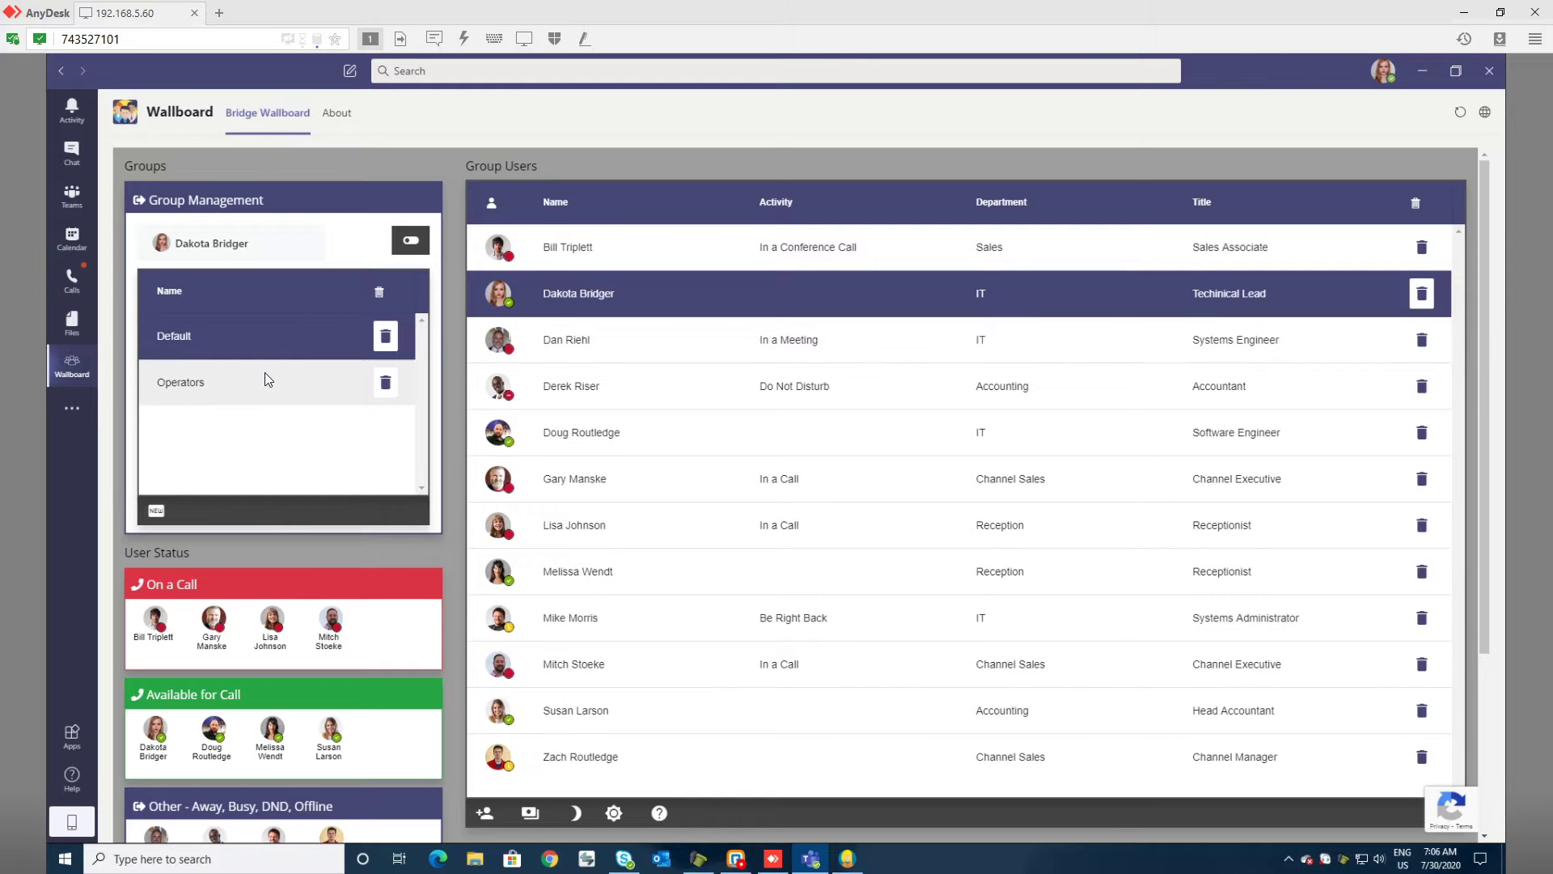
Collapse the groups list so the status bubbles and group chart show fully again
click(180, 382)
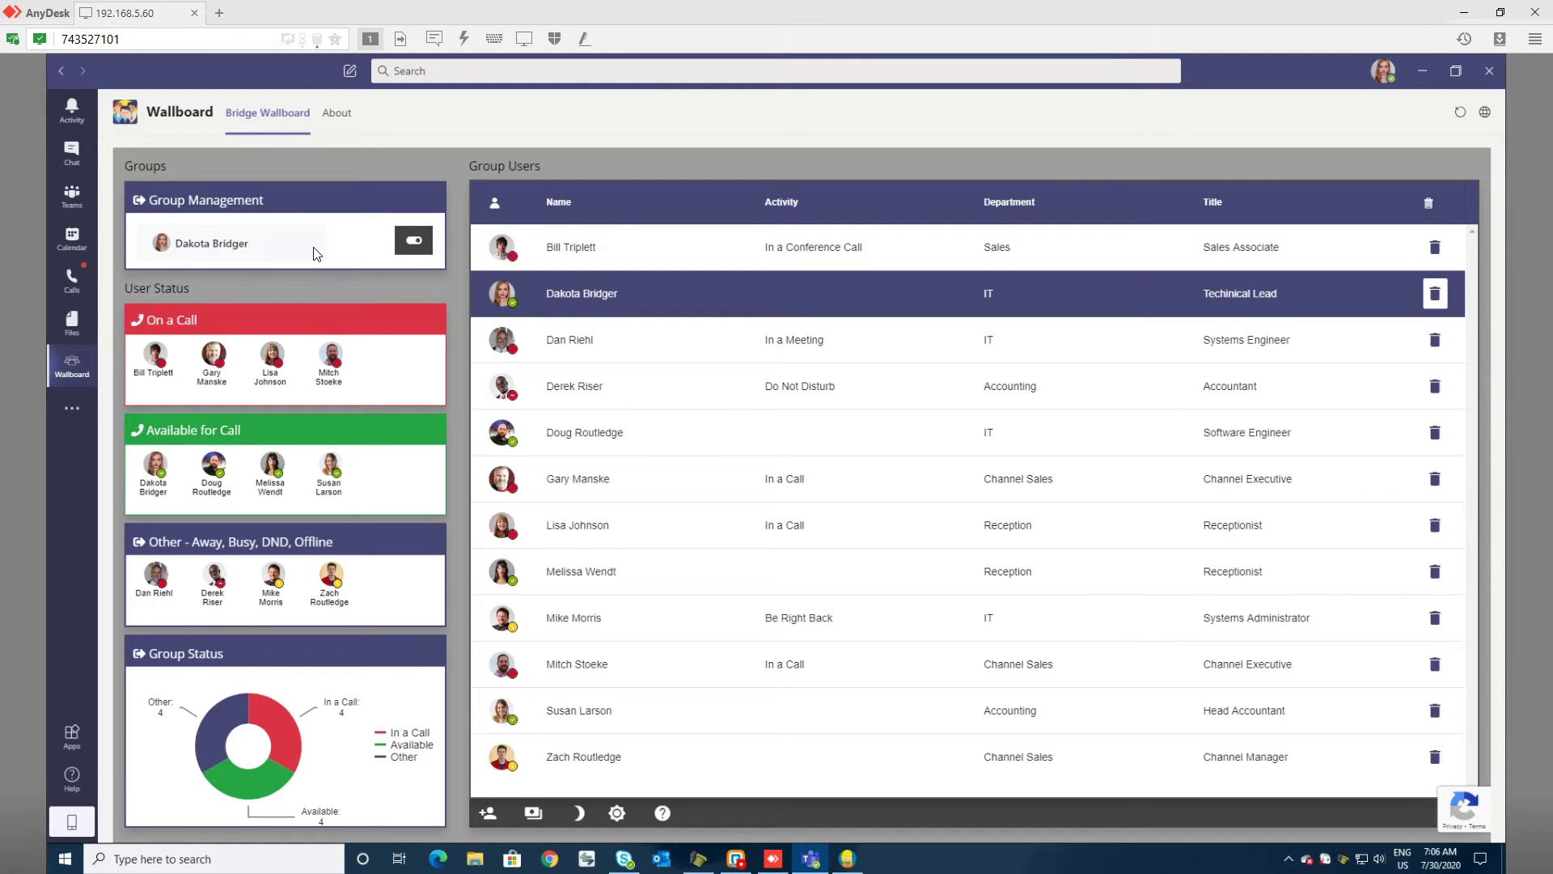
mouse_move(427, 288)
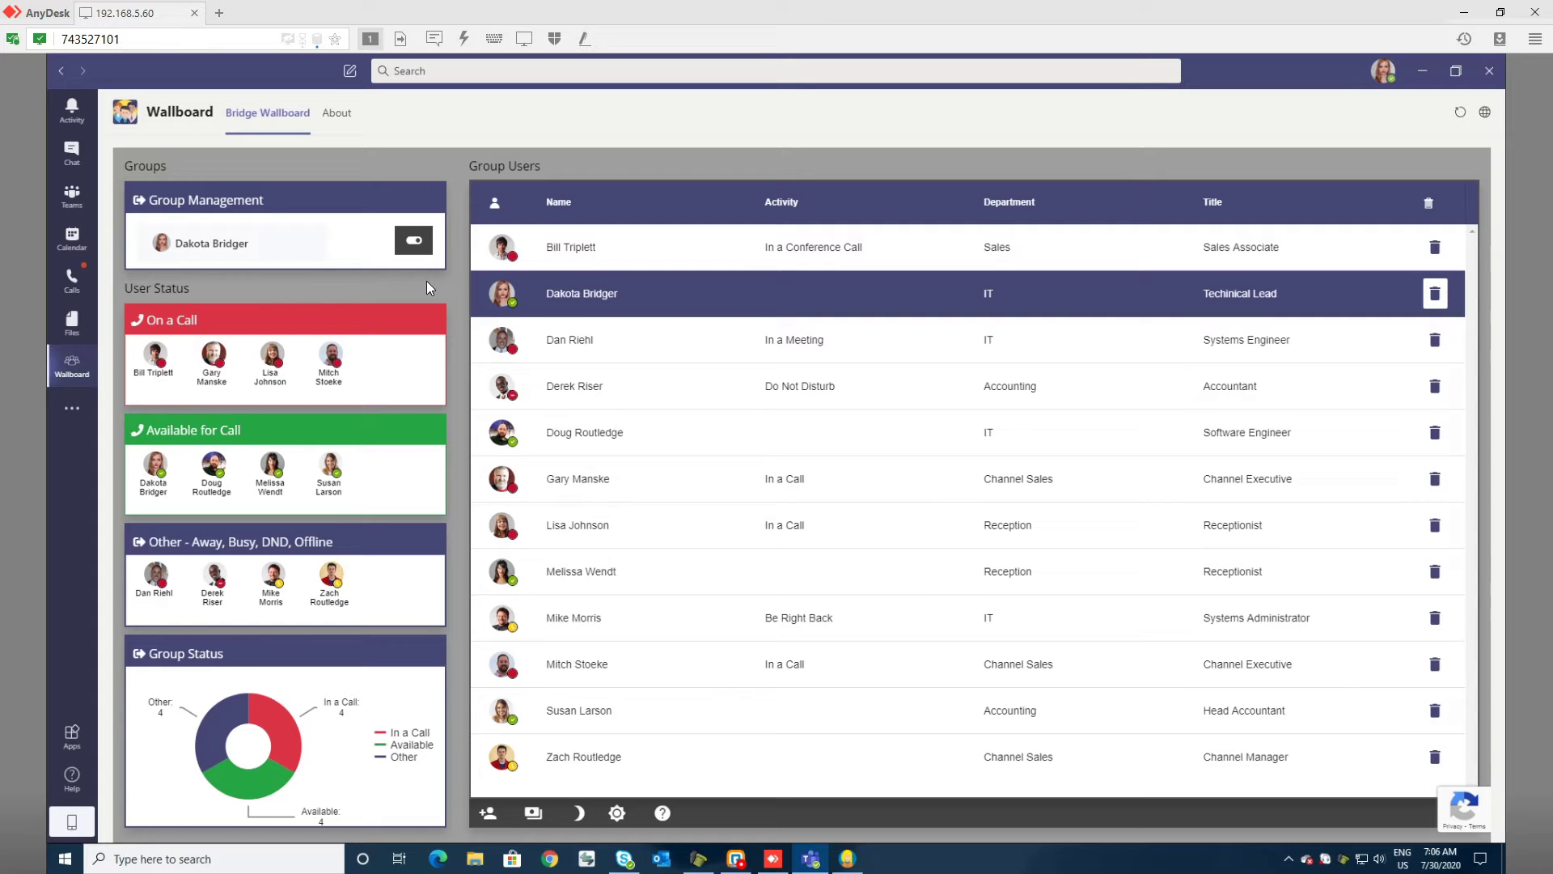
mouse_move(451, 288)
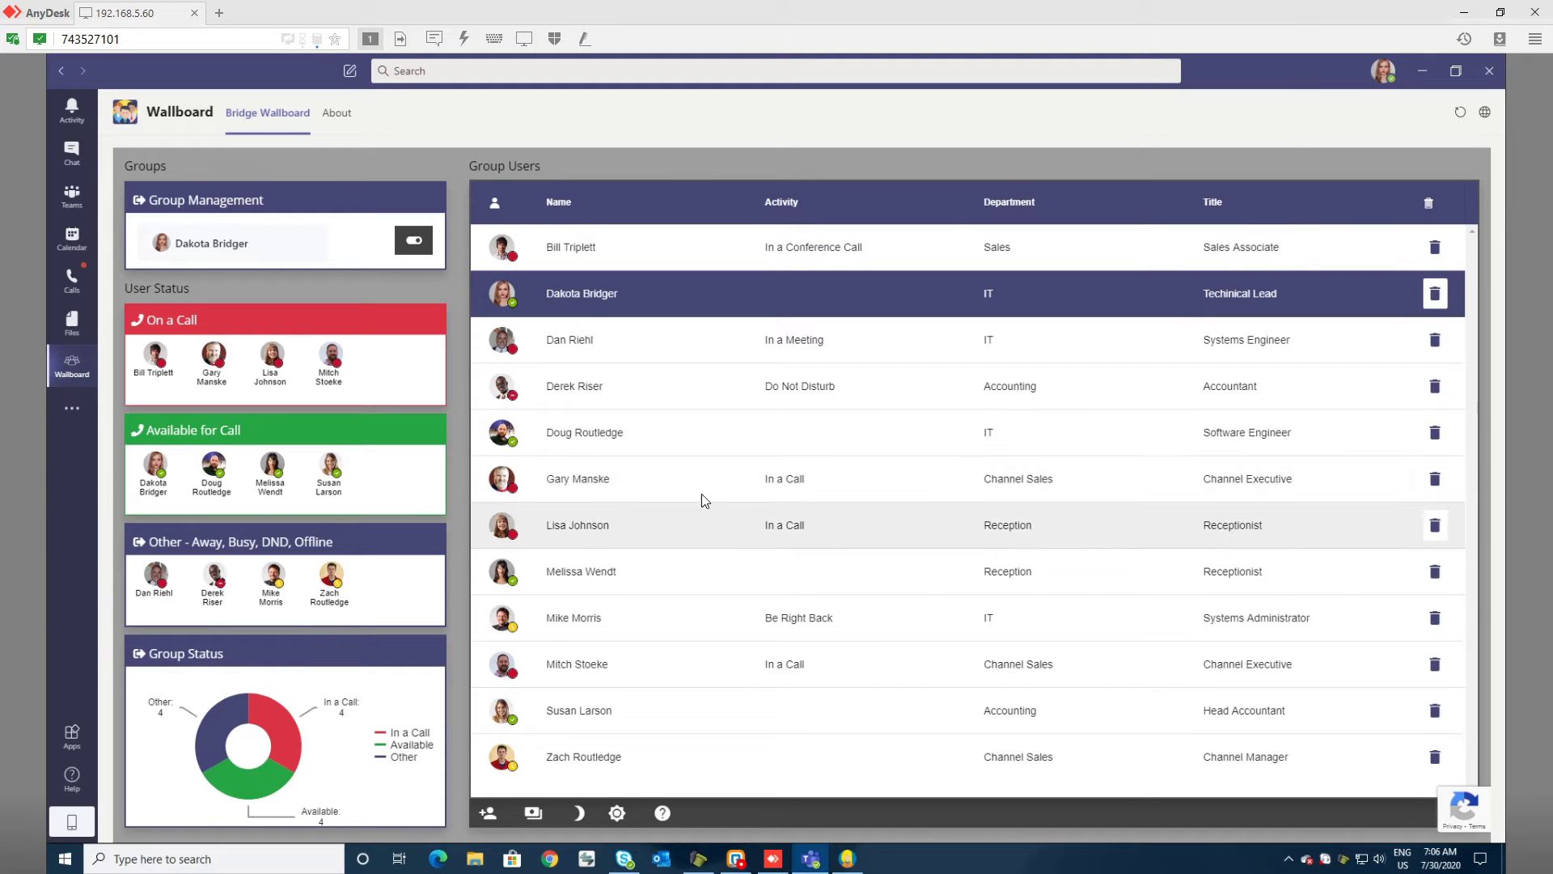
mouse_move(311, 709)
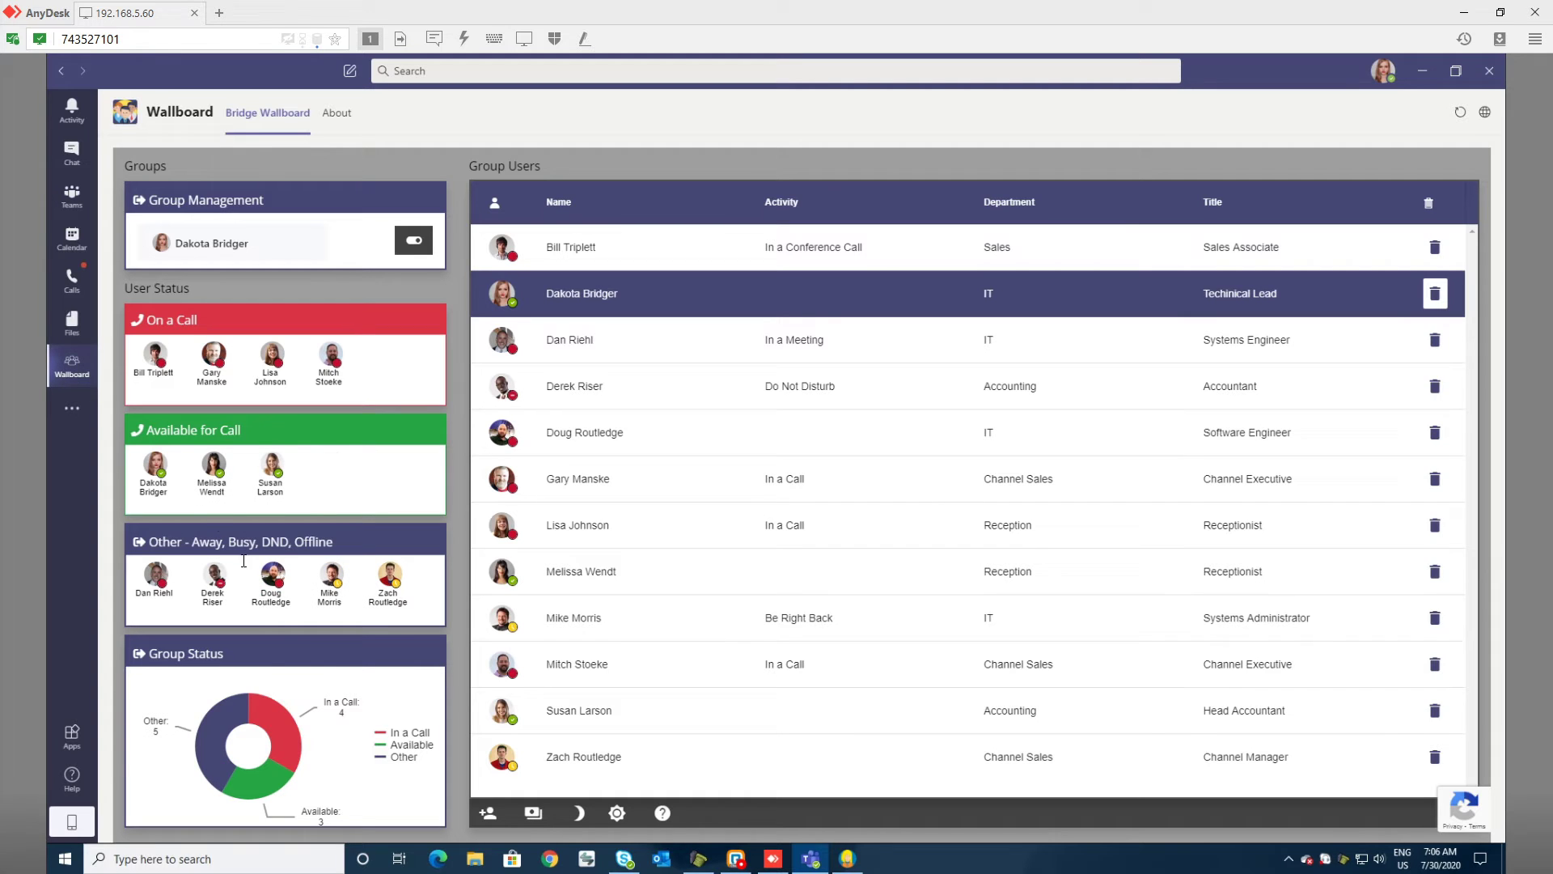
mouse_move(301, 651)
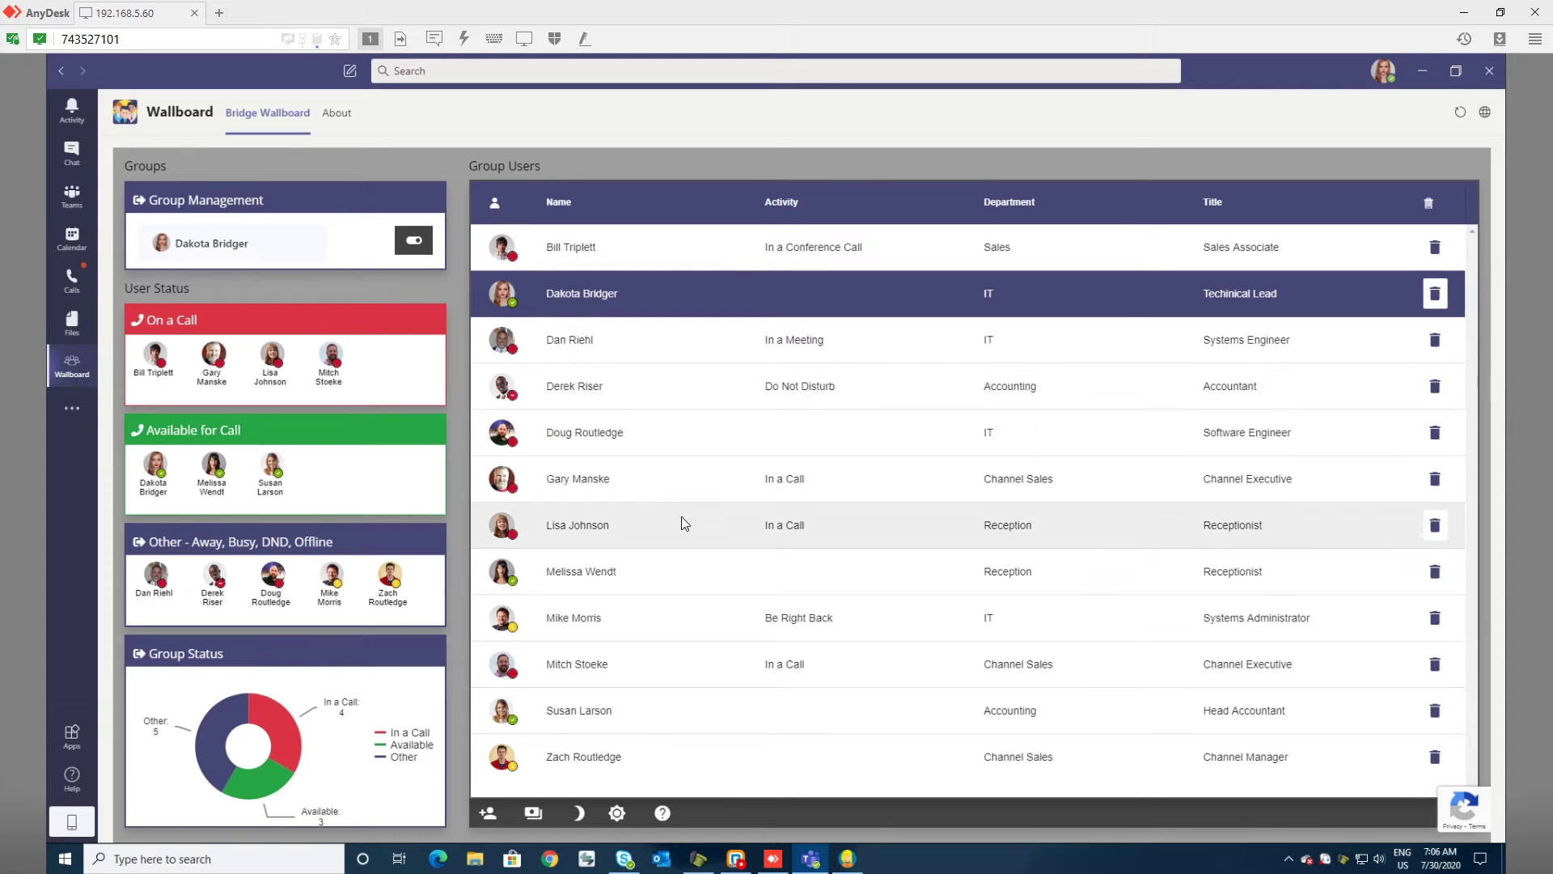
mouse_move(676, 622)
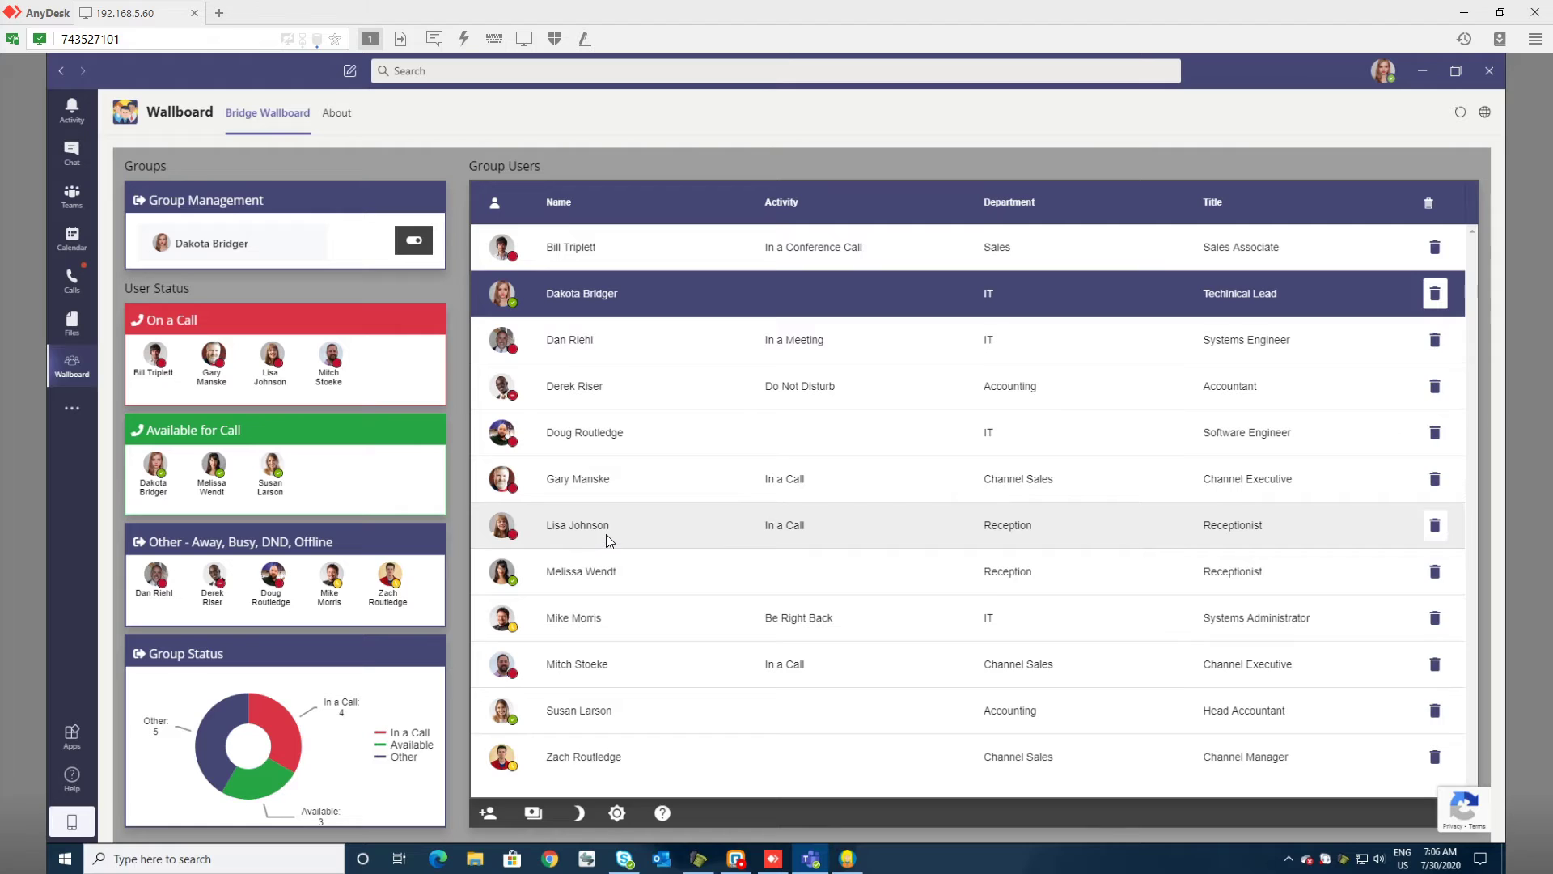
mouse_move(605, 617)
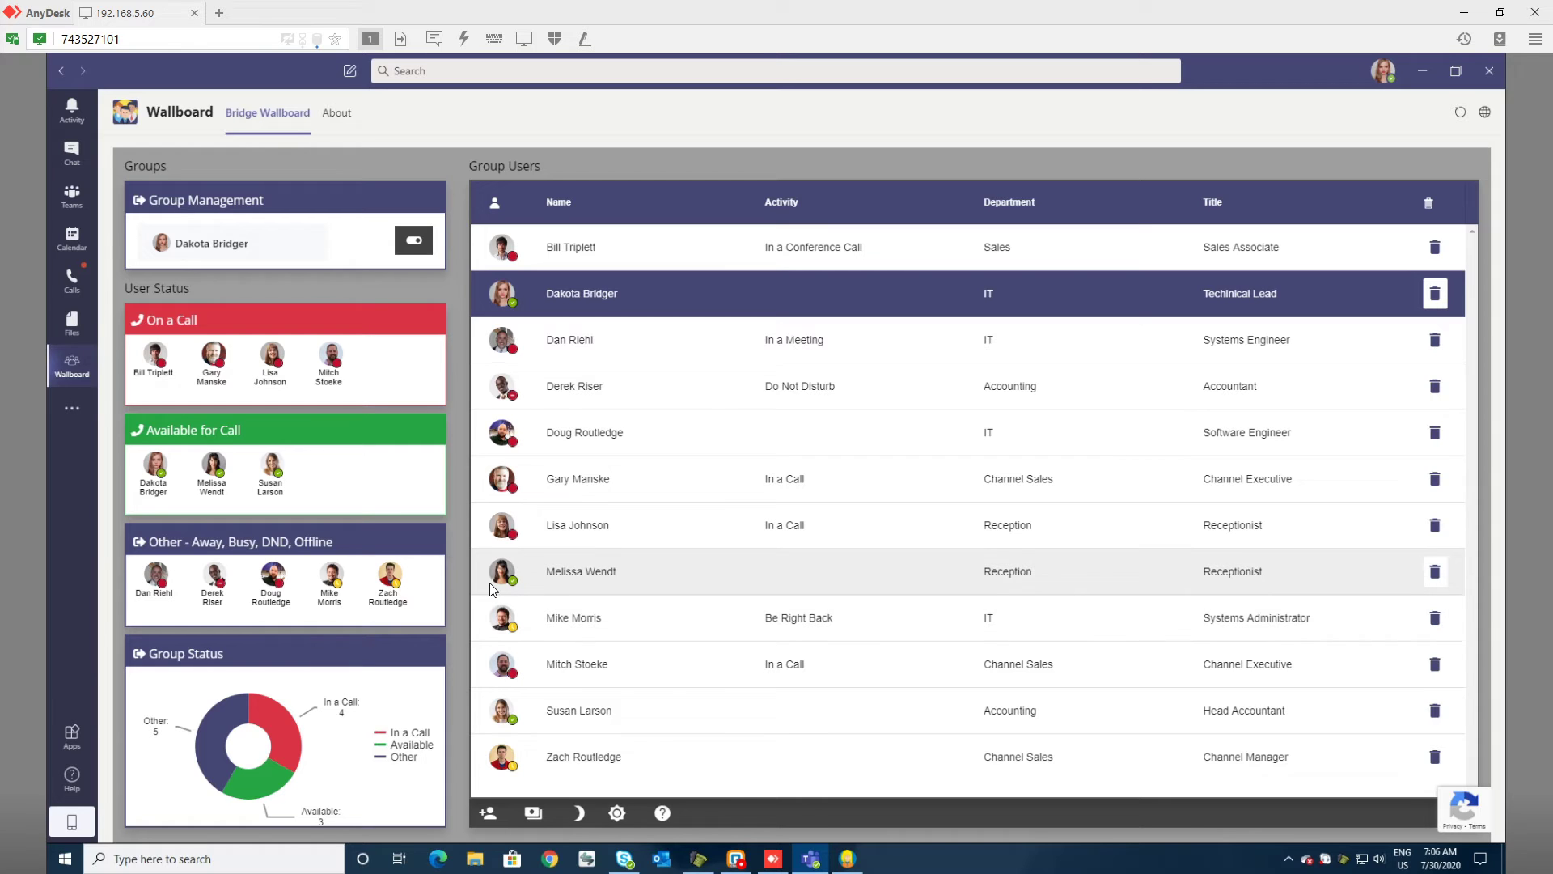
mouse_move(329, 374)
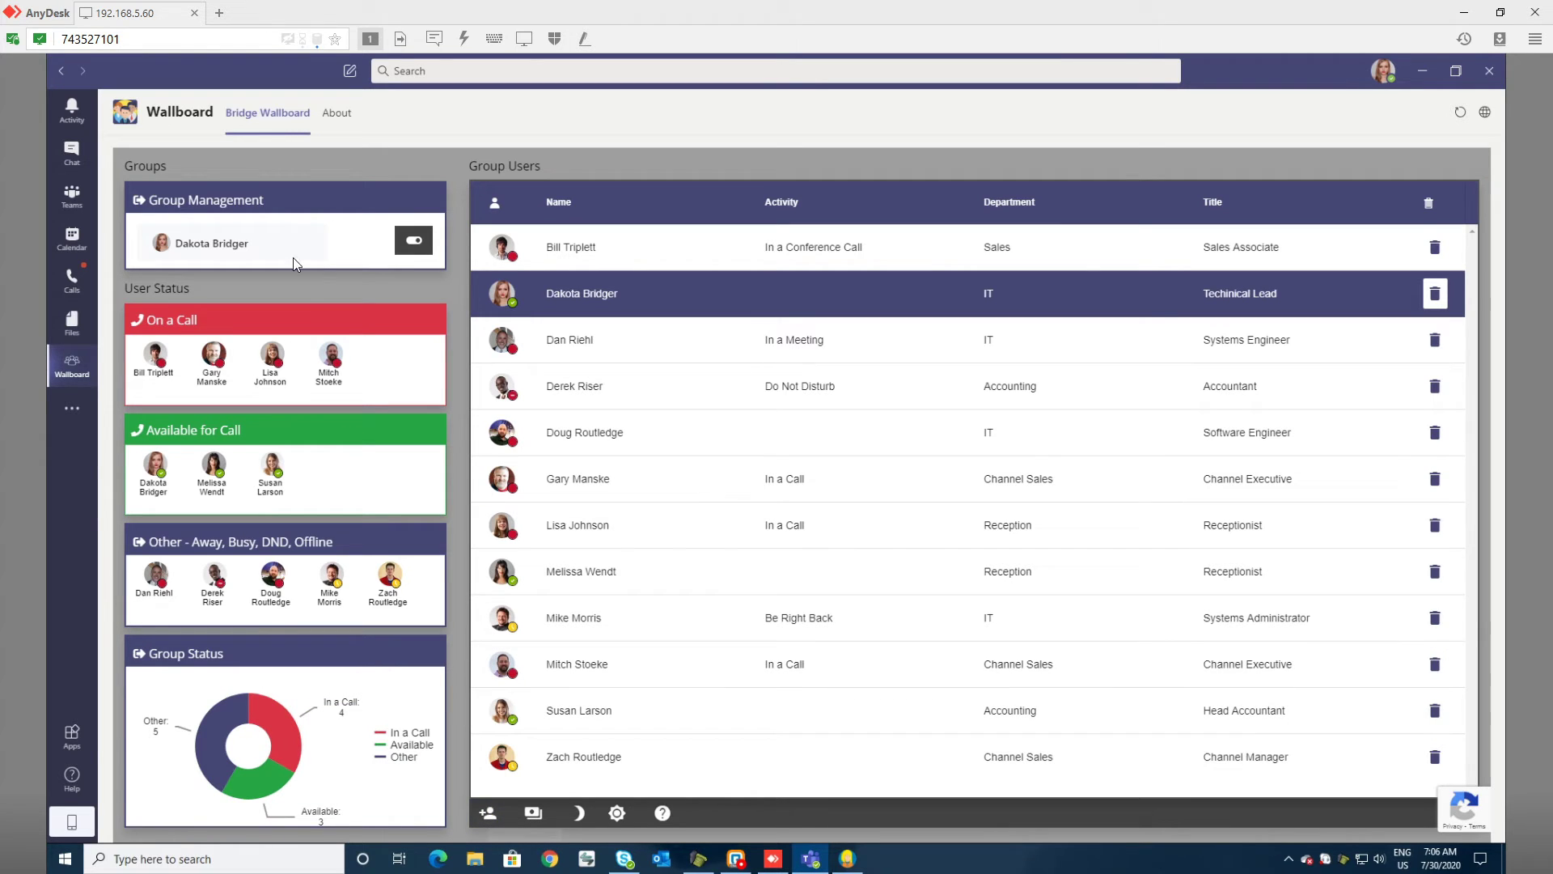
click(413, 240)
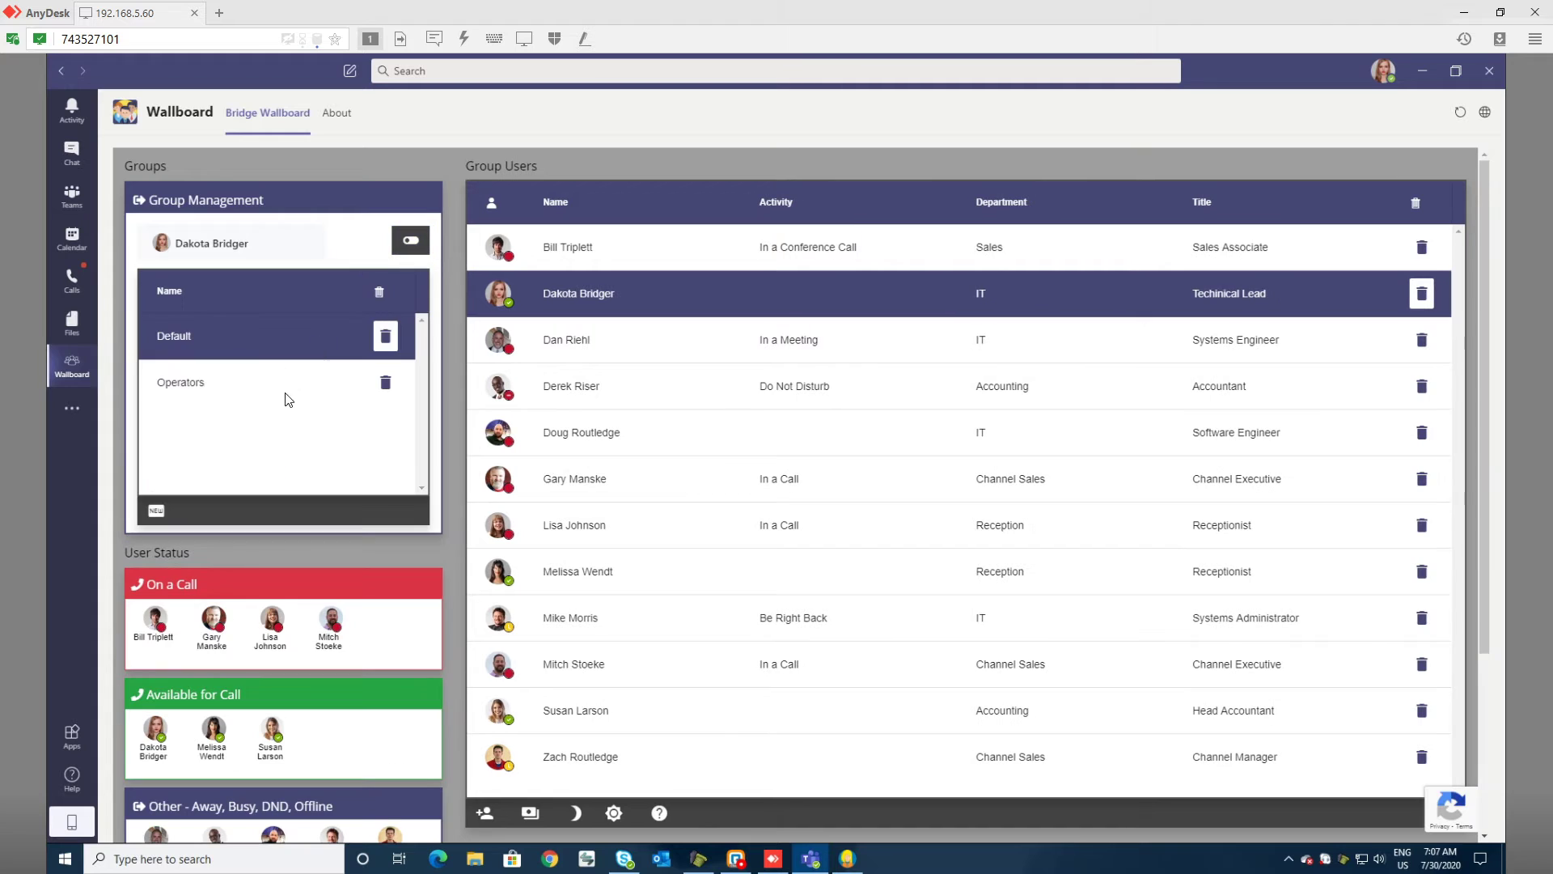
click(180, 382)
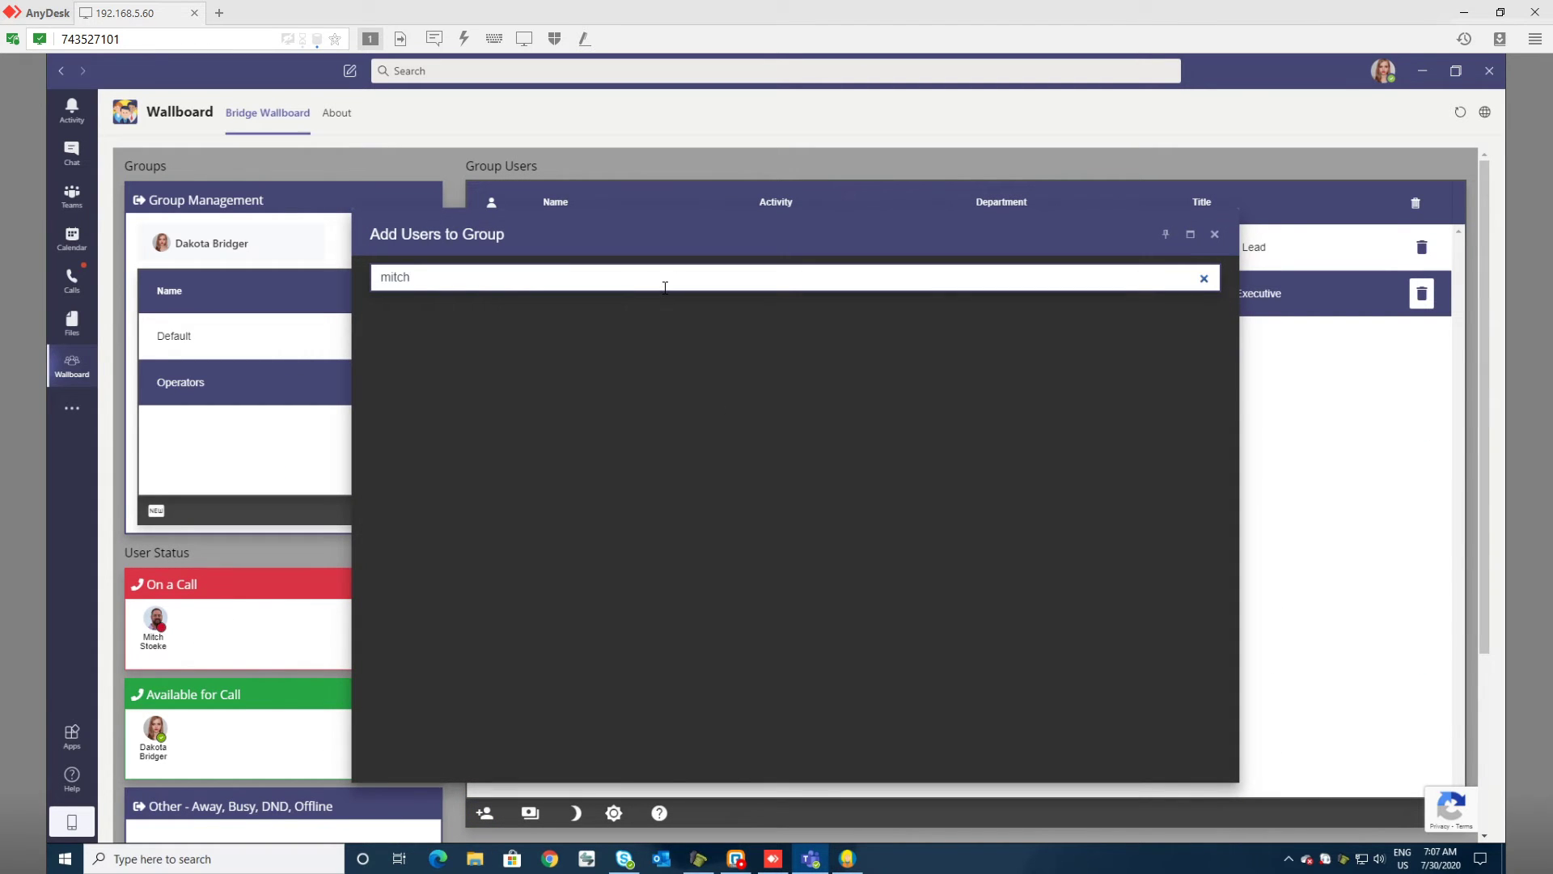
text(gary)
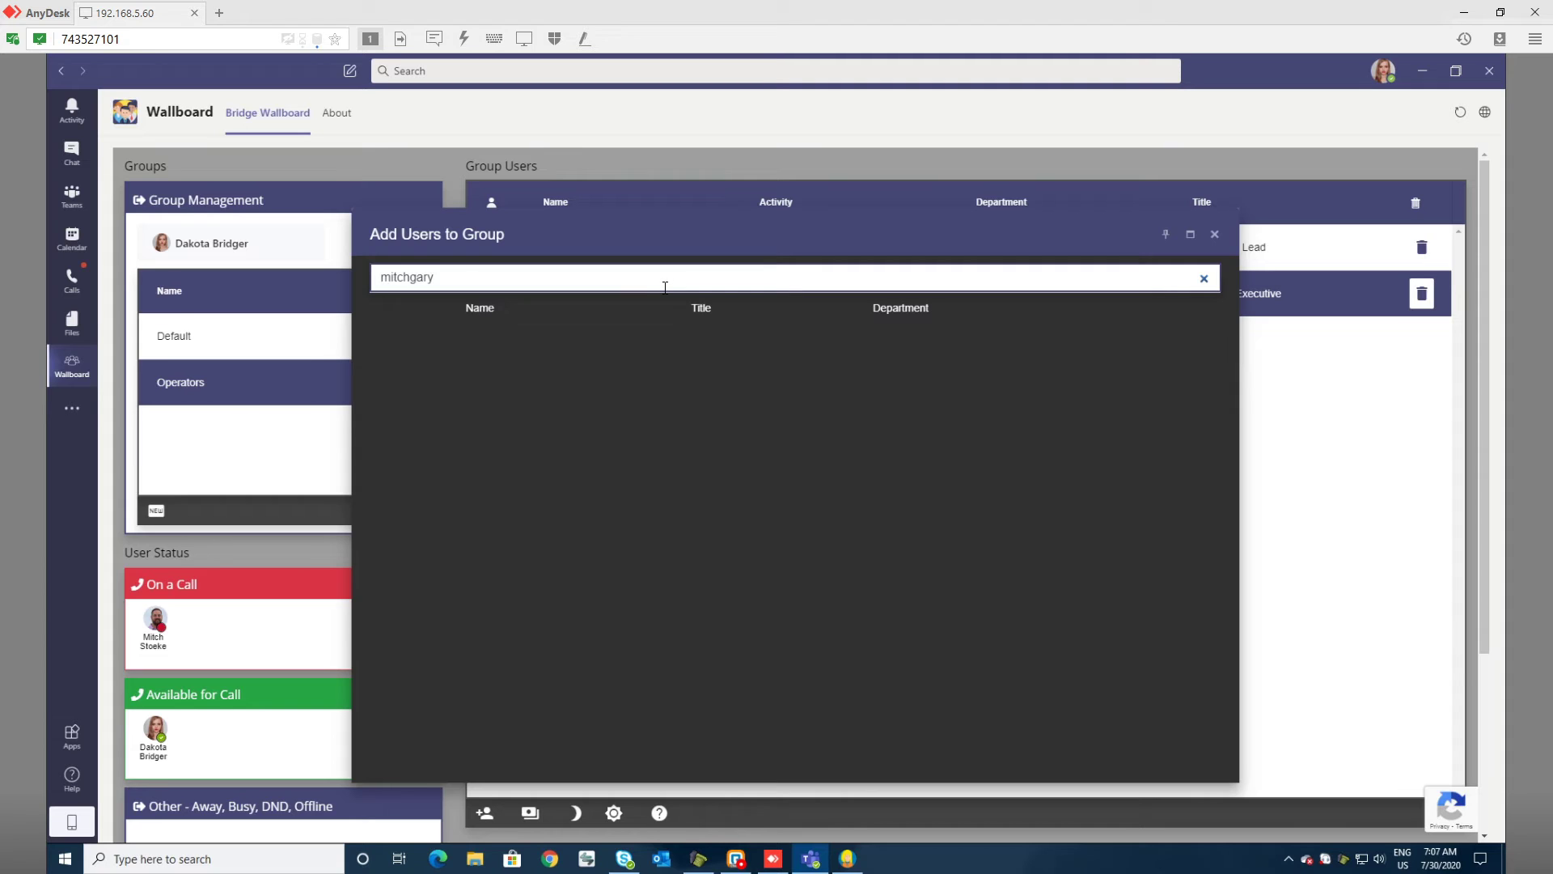
text(g)
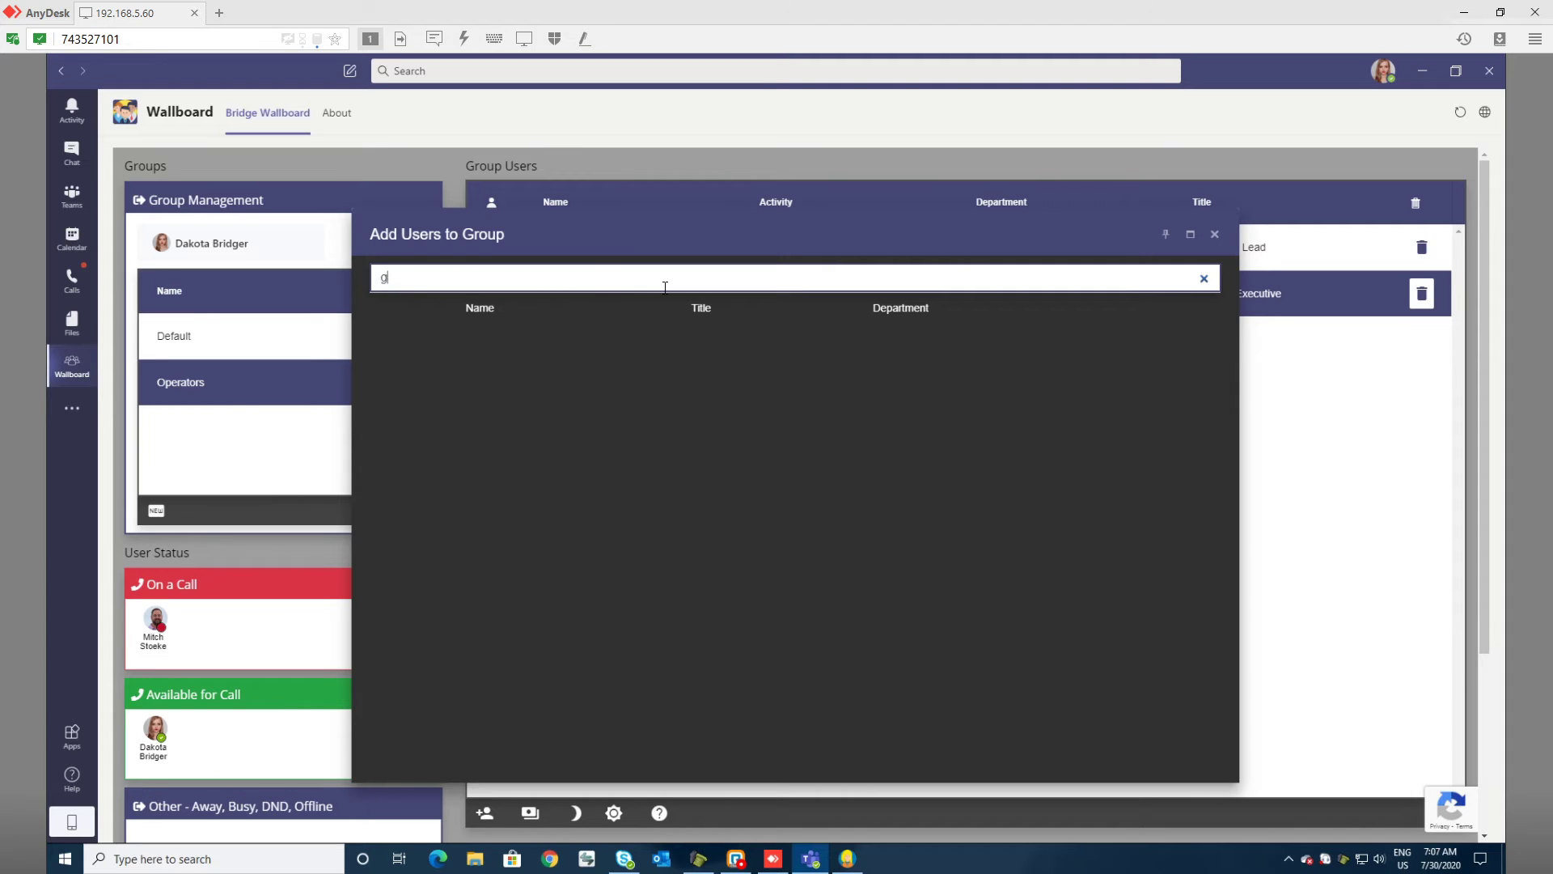
text(ary)
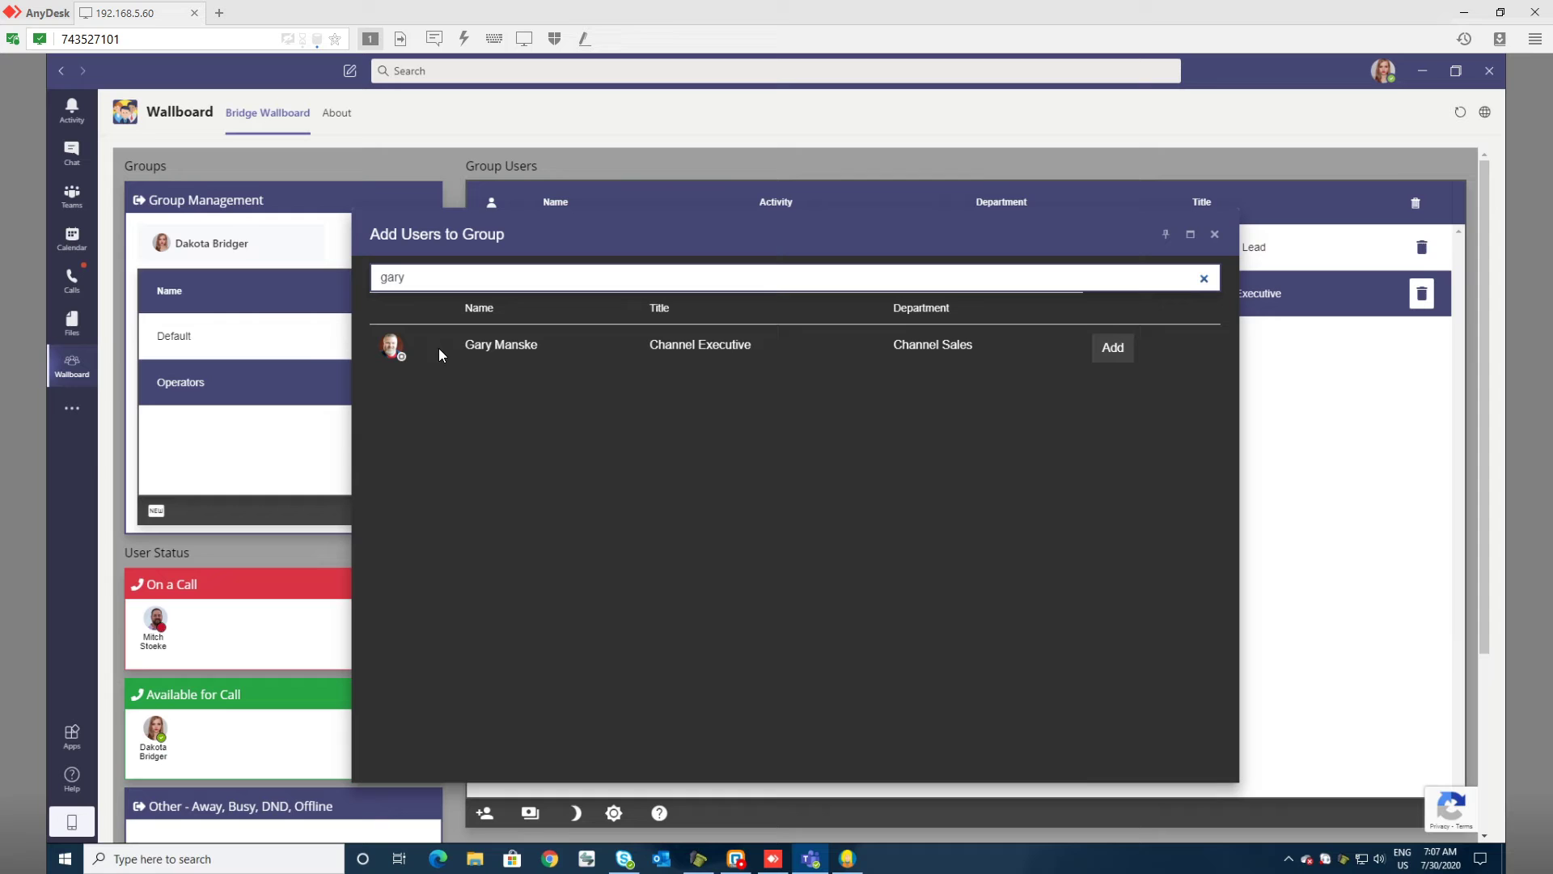
mouse_move(1242, 321)
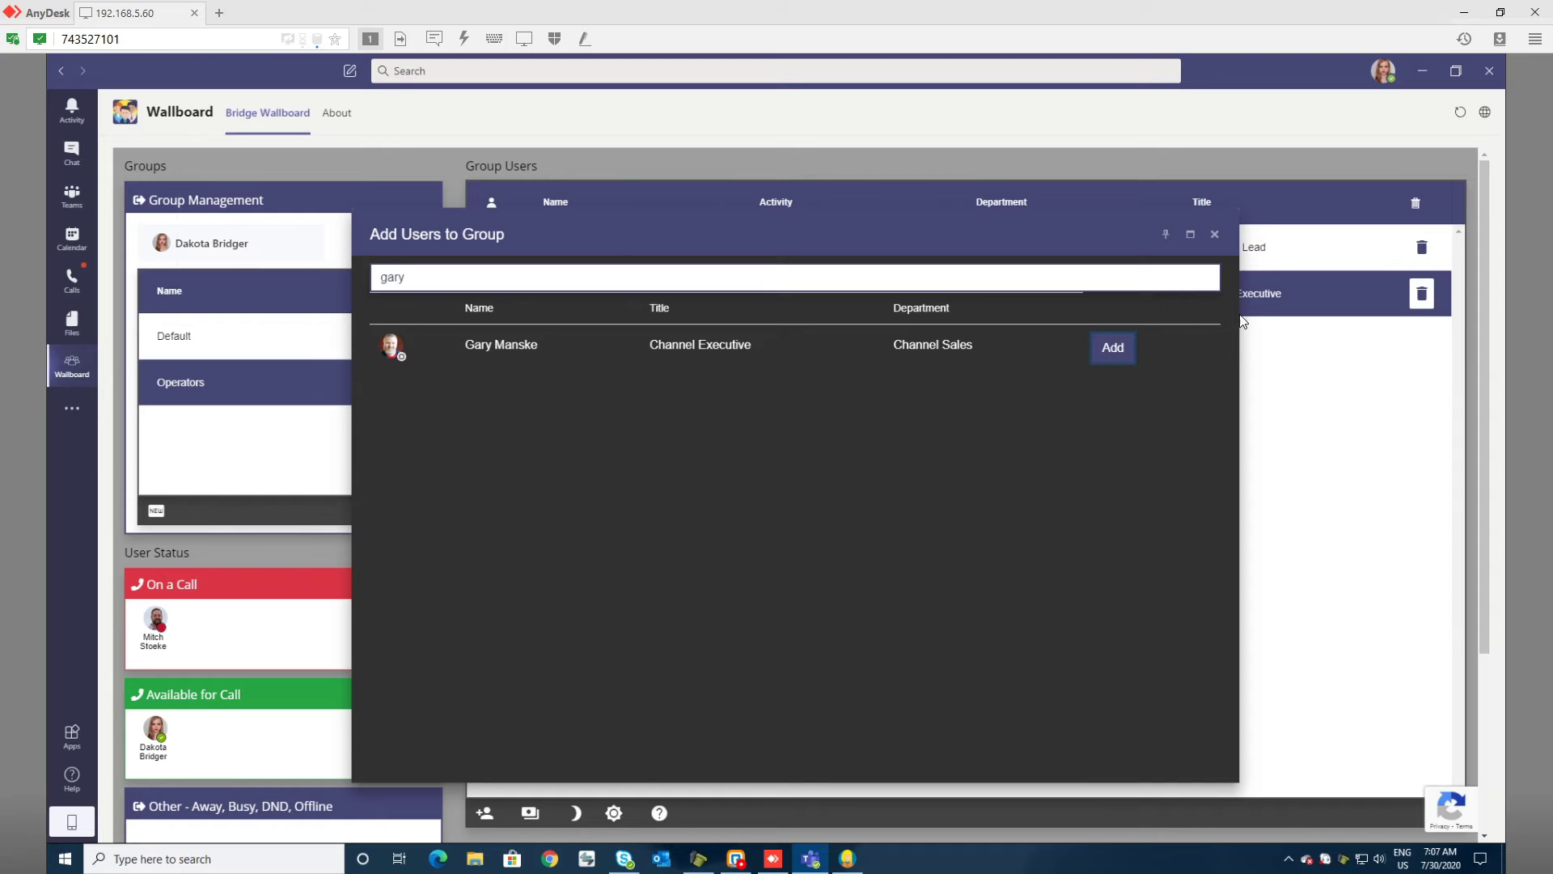
click(1112, 348)
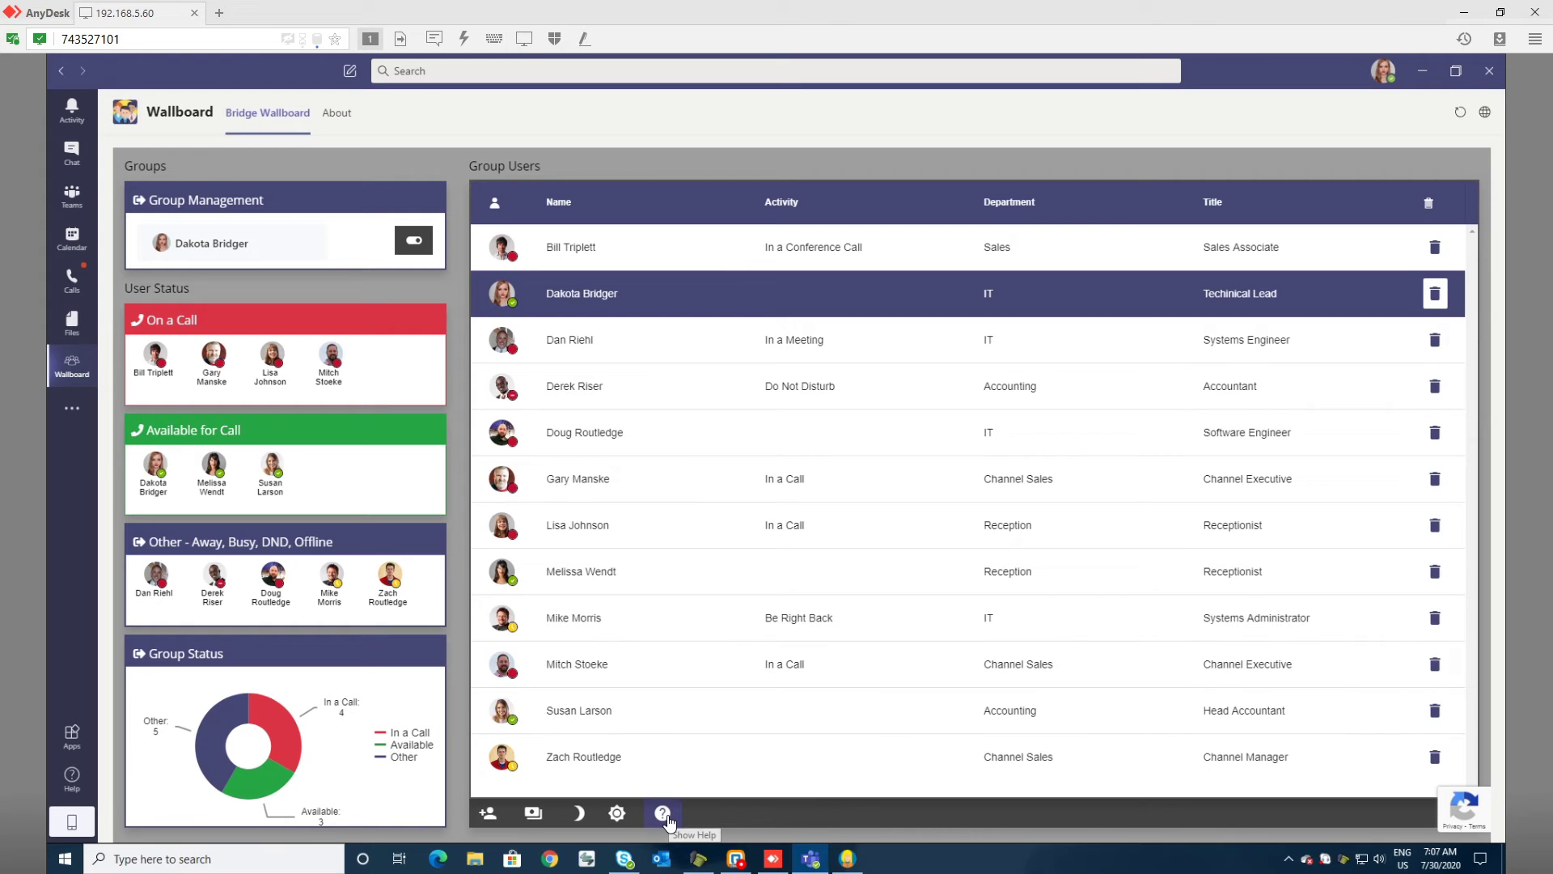
Read through the Help guide and close it
click(662, 813)
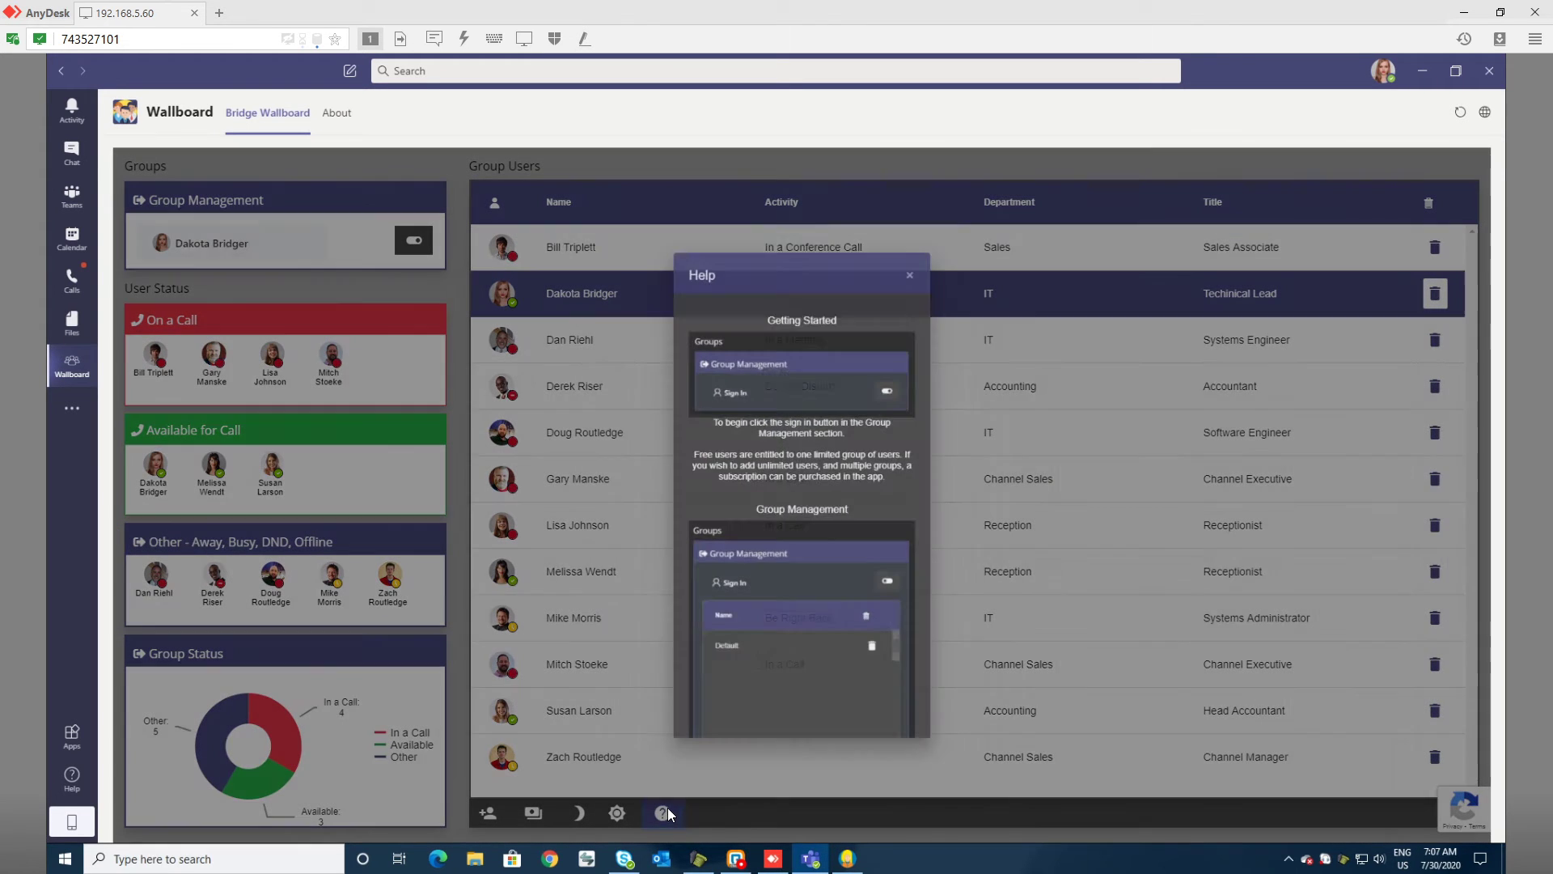
scroll(down, 3)
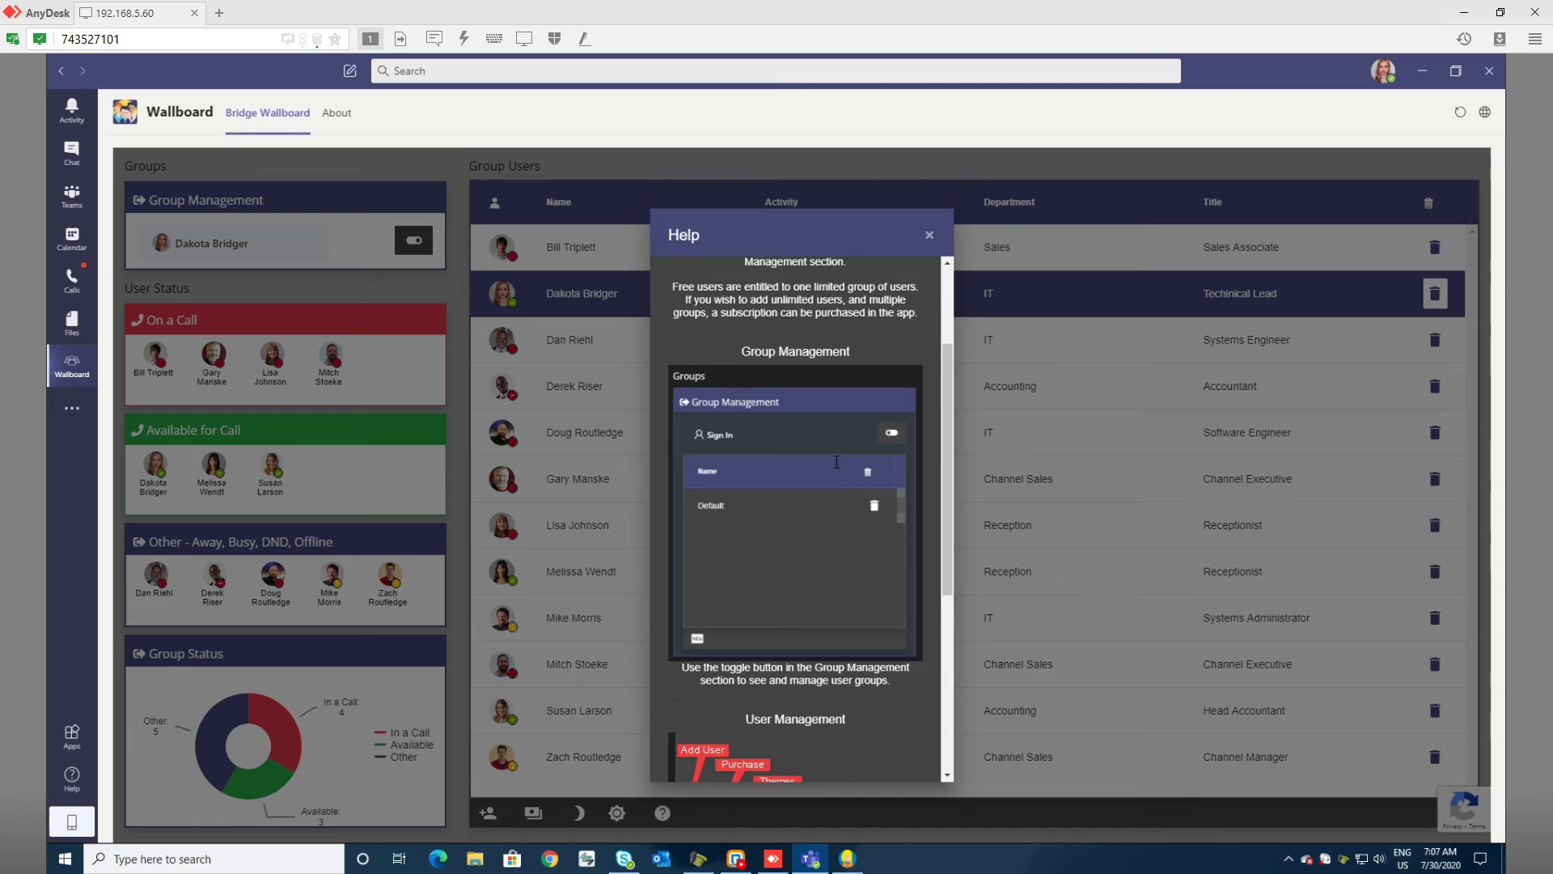
scroll(down, 3)
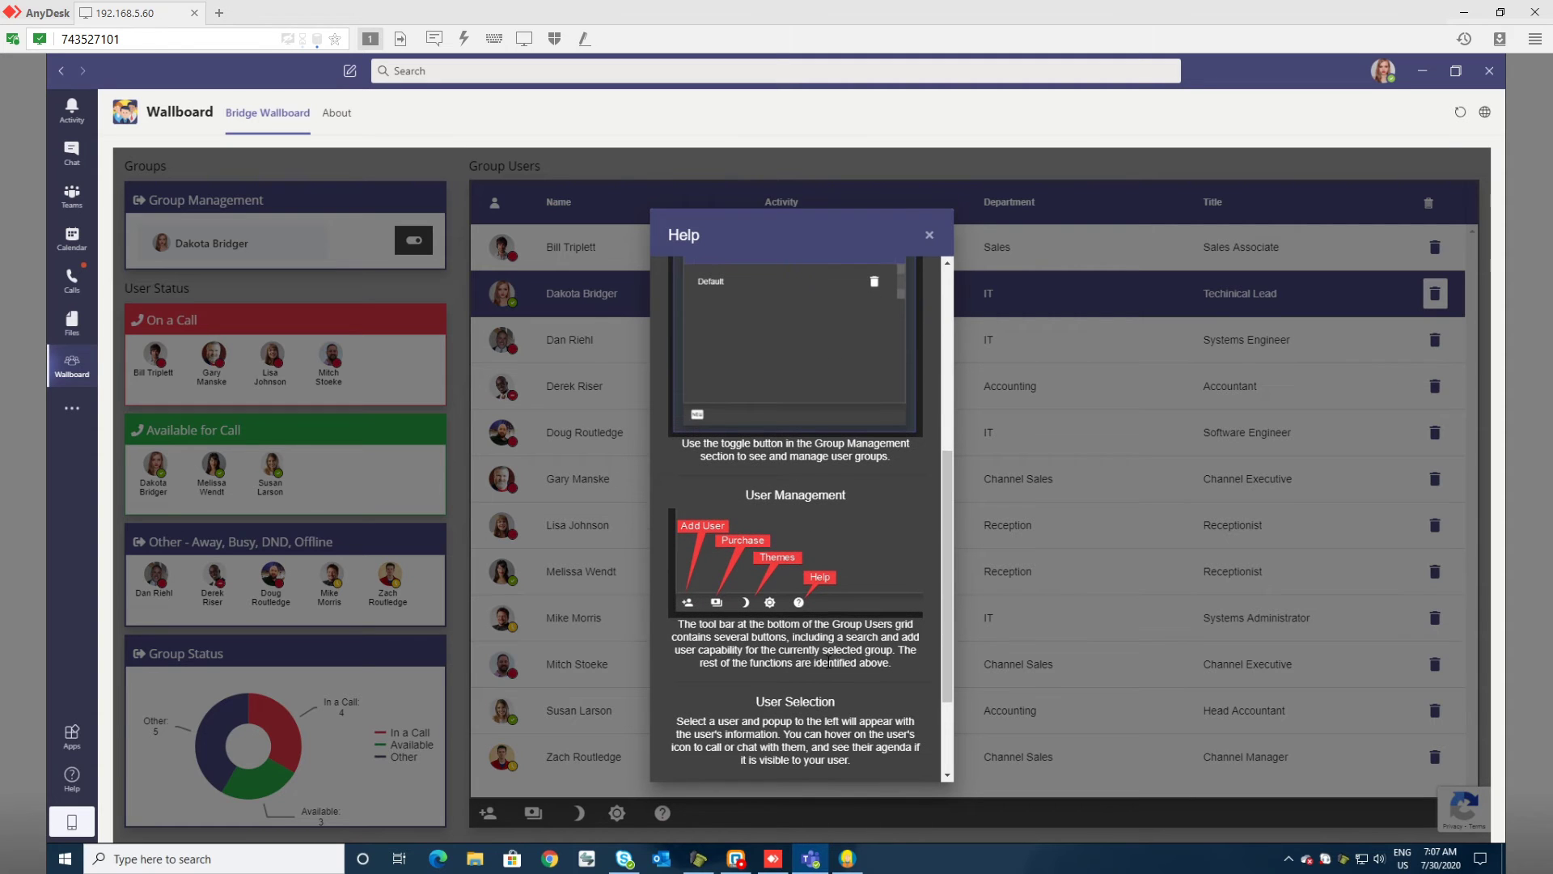
click(929, 235)
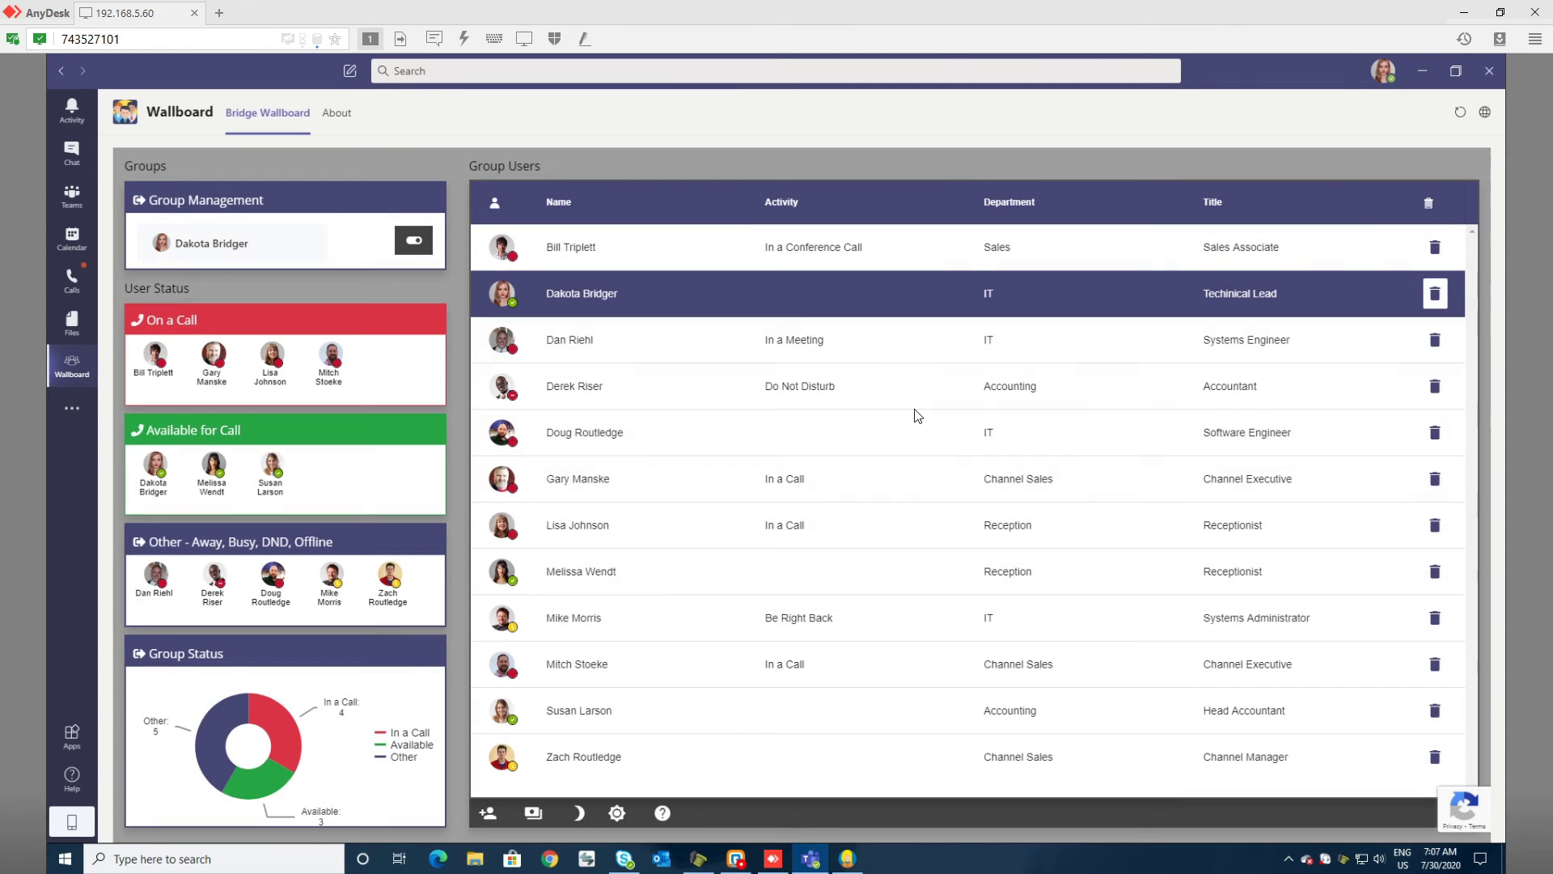
mouse_move(872, 532)
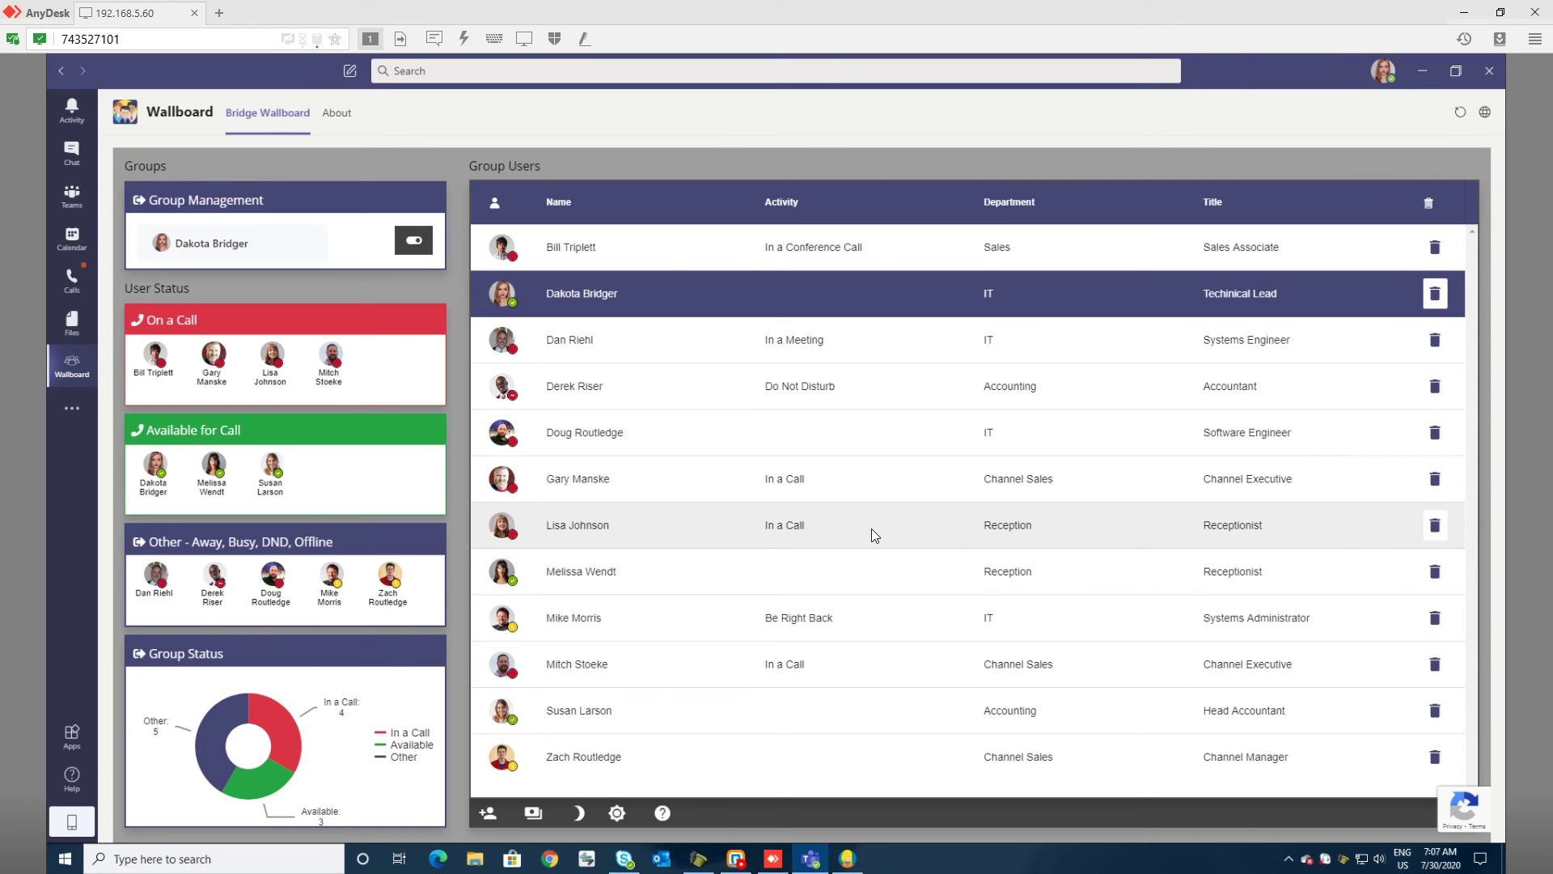
mouse_move(828, 526)
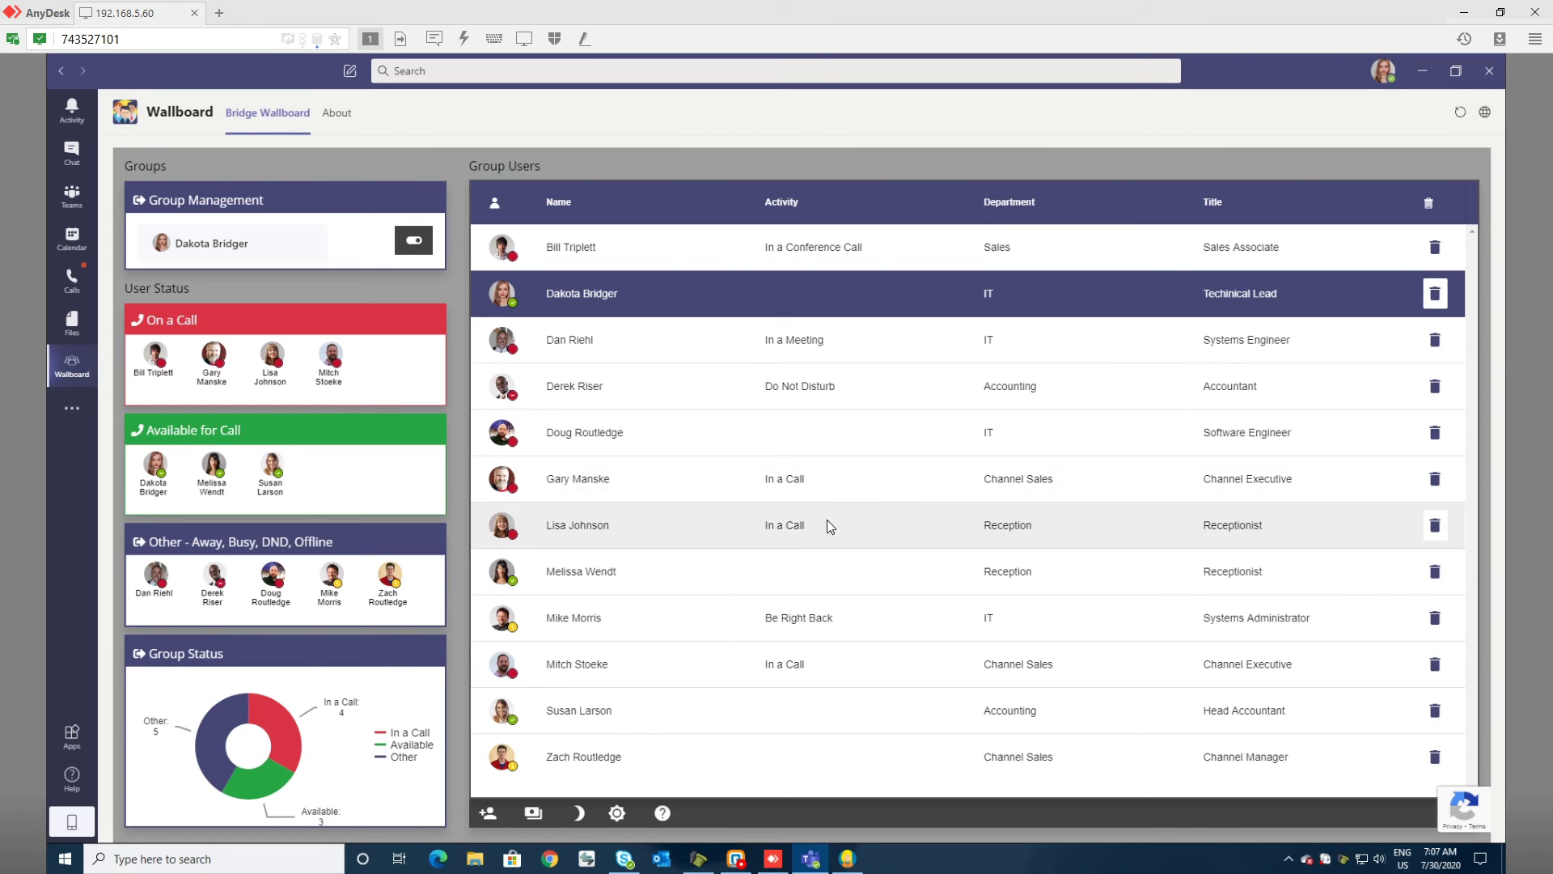
mouse_move(694, 750)
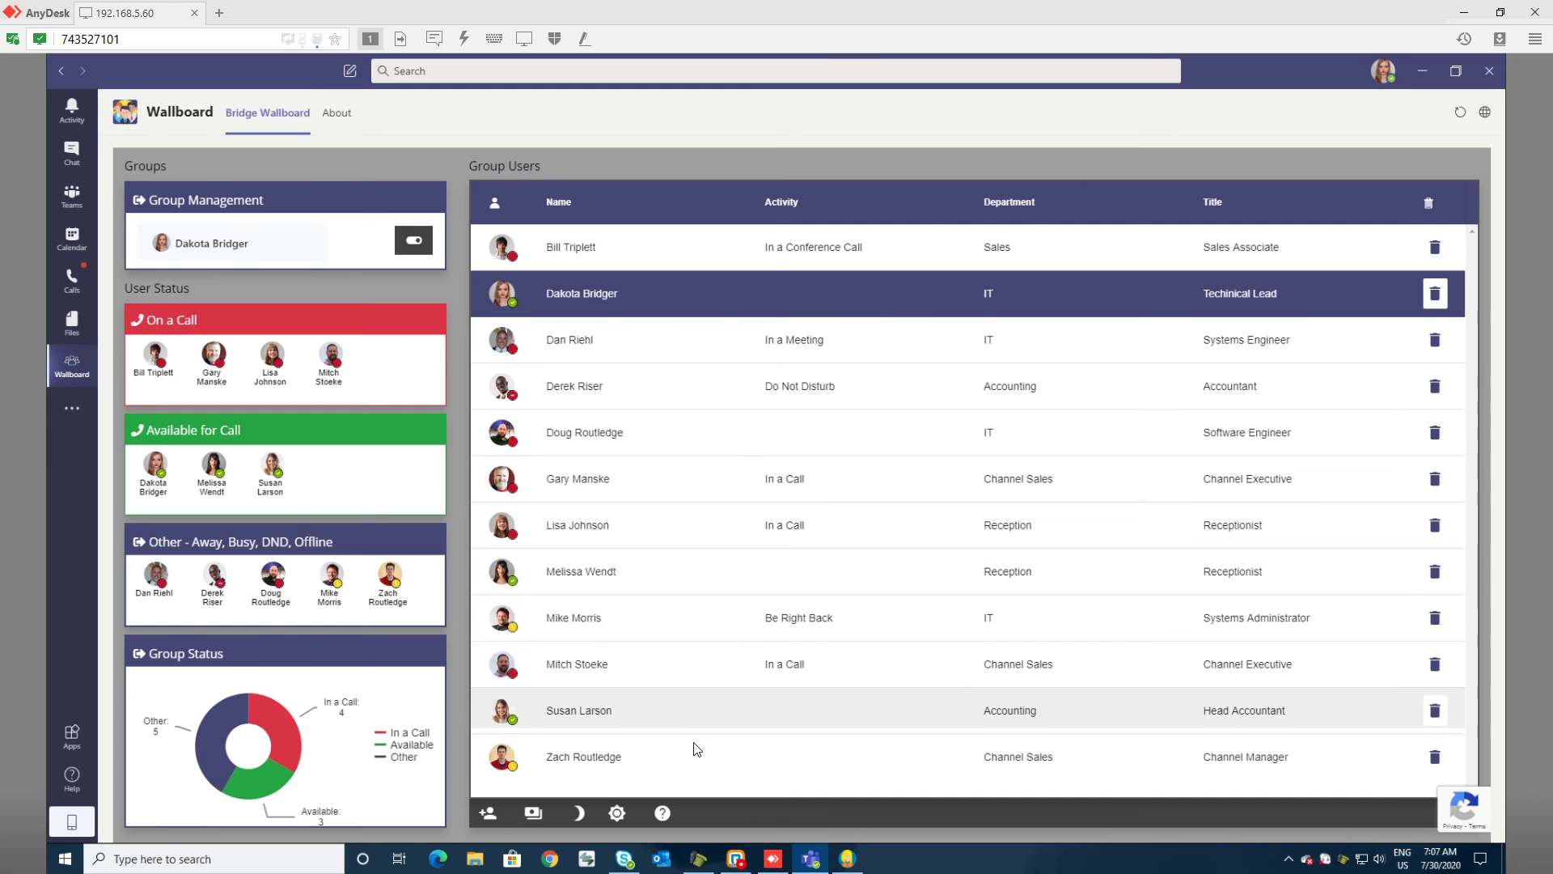
click(582, 756)
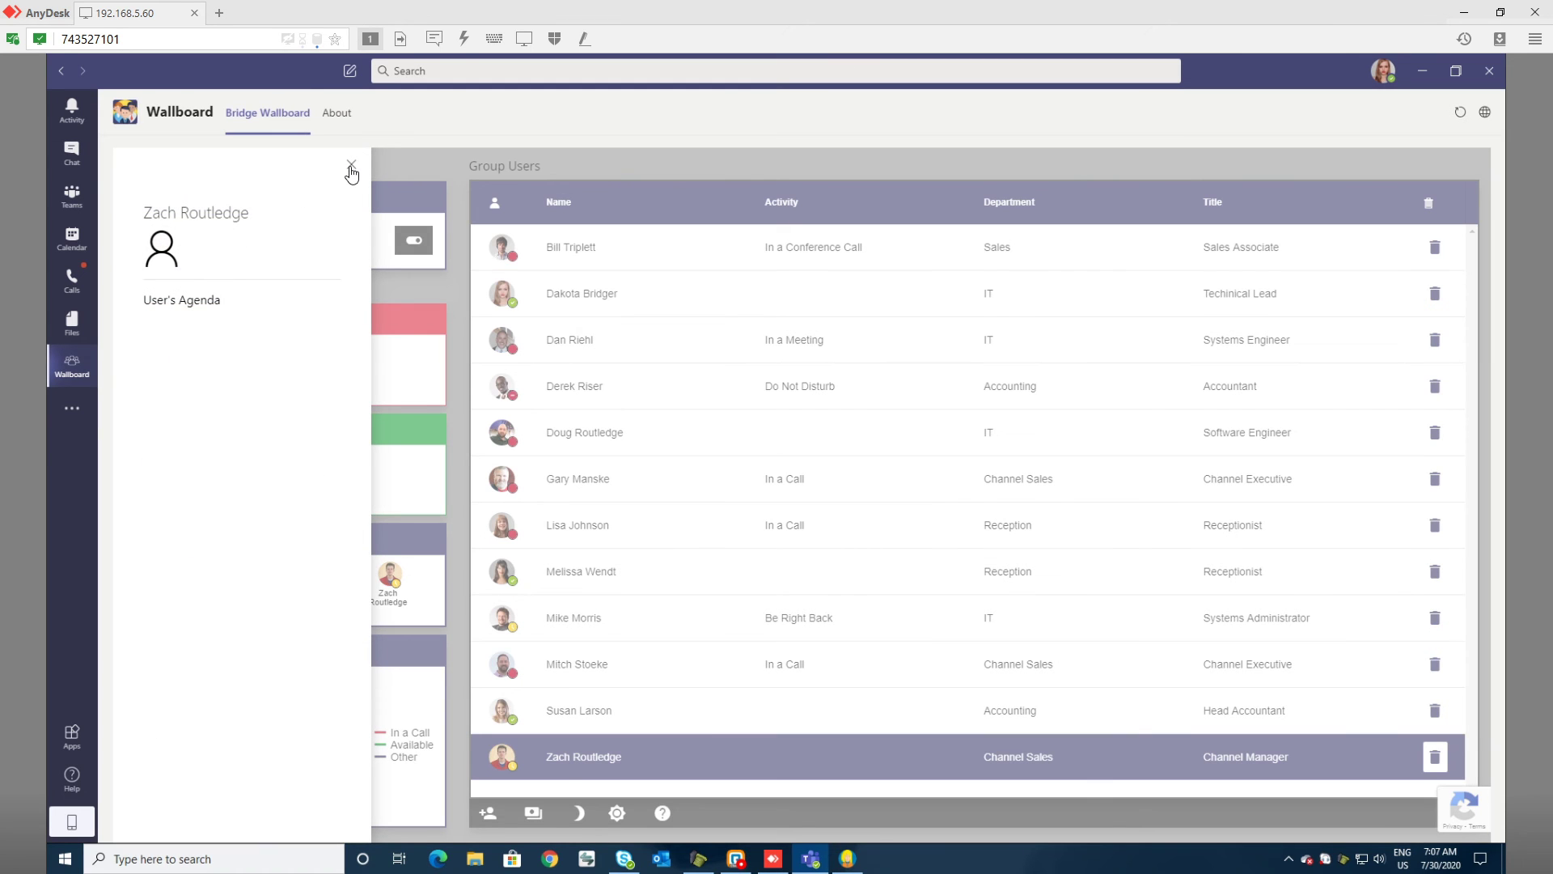
click(351, 165)
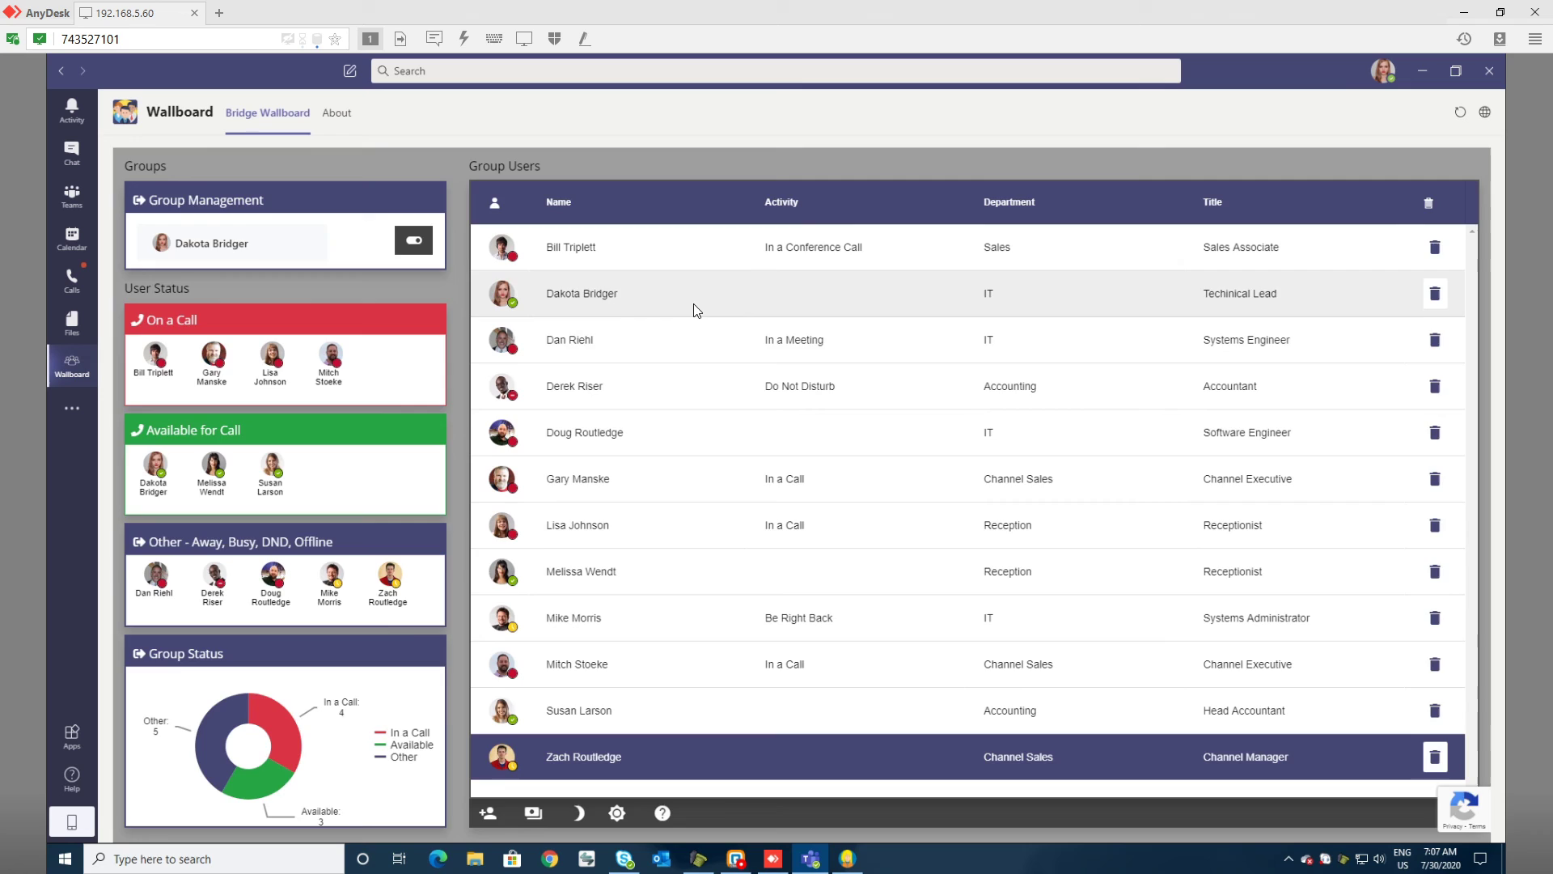
click(580, 293)
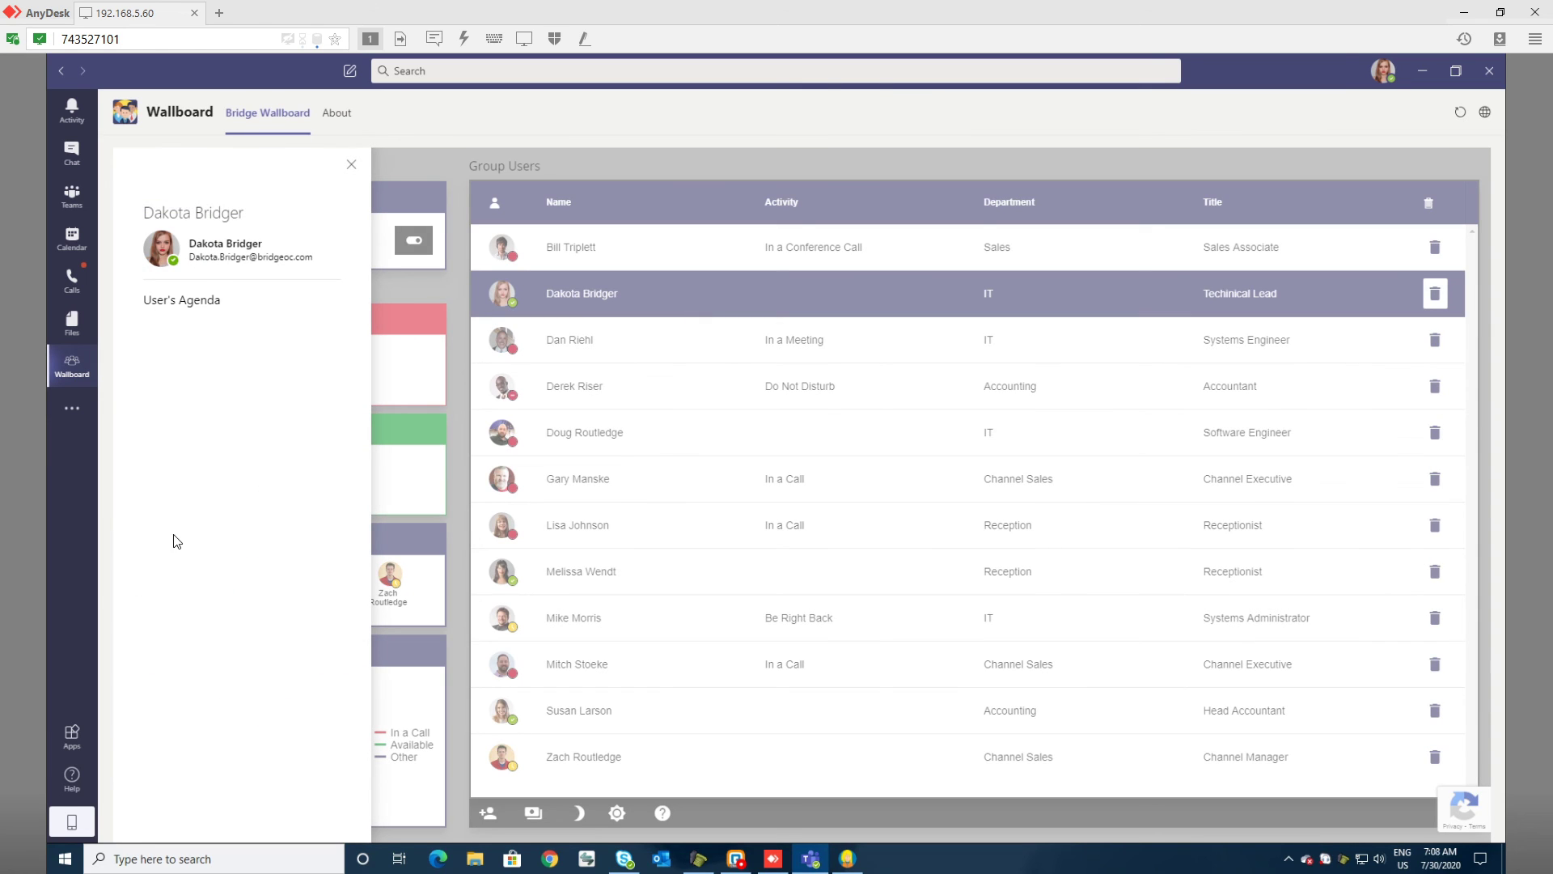
mouse_move(168, 251)
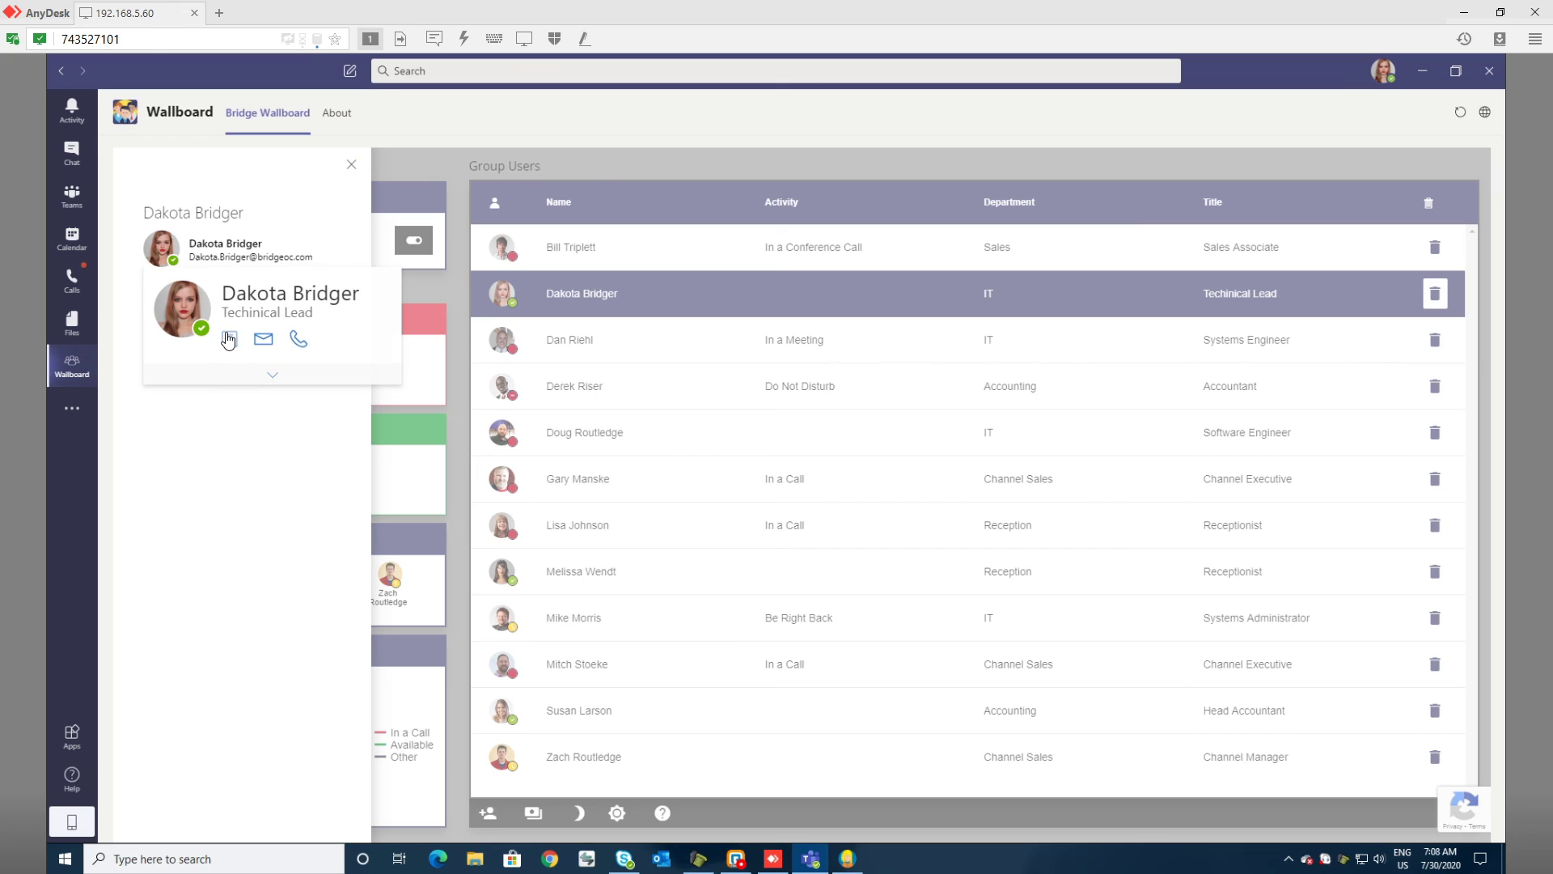
mouse_move(303, 345)
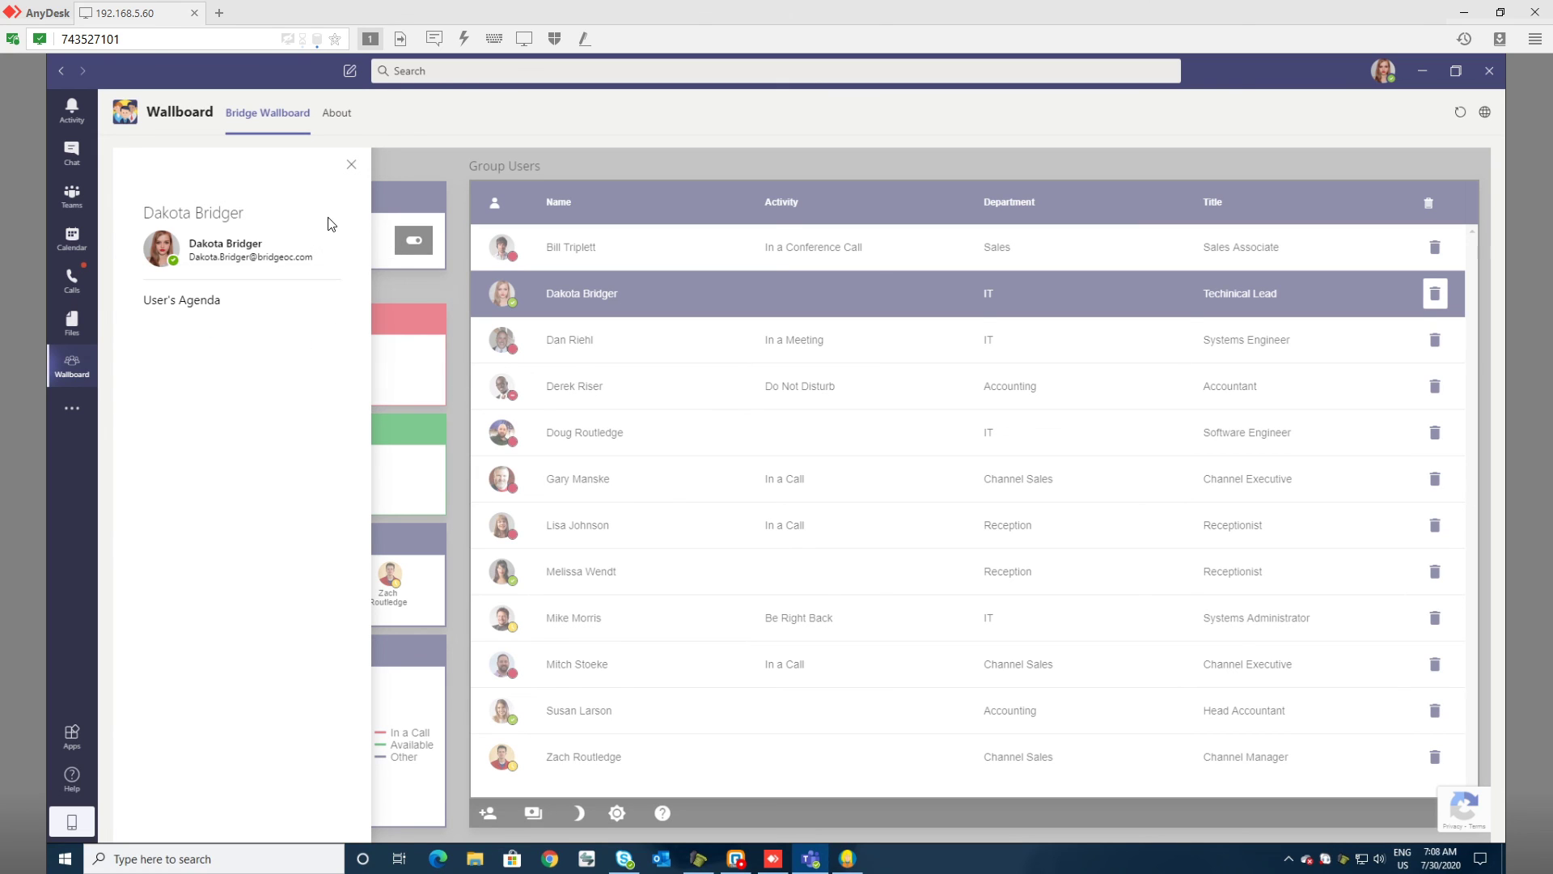
mouse_move(292, 171)
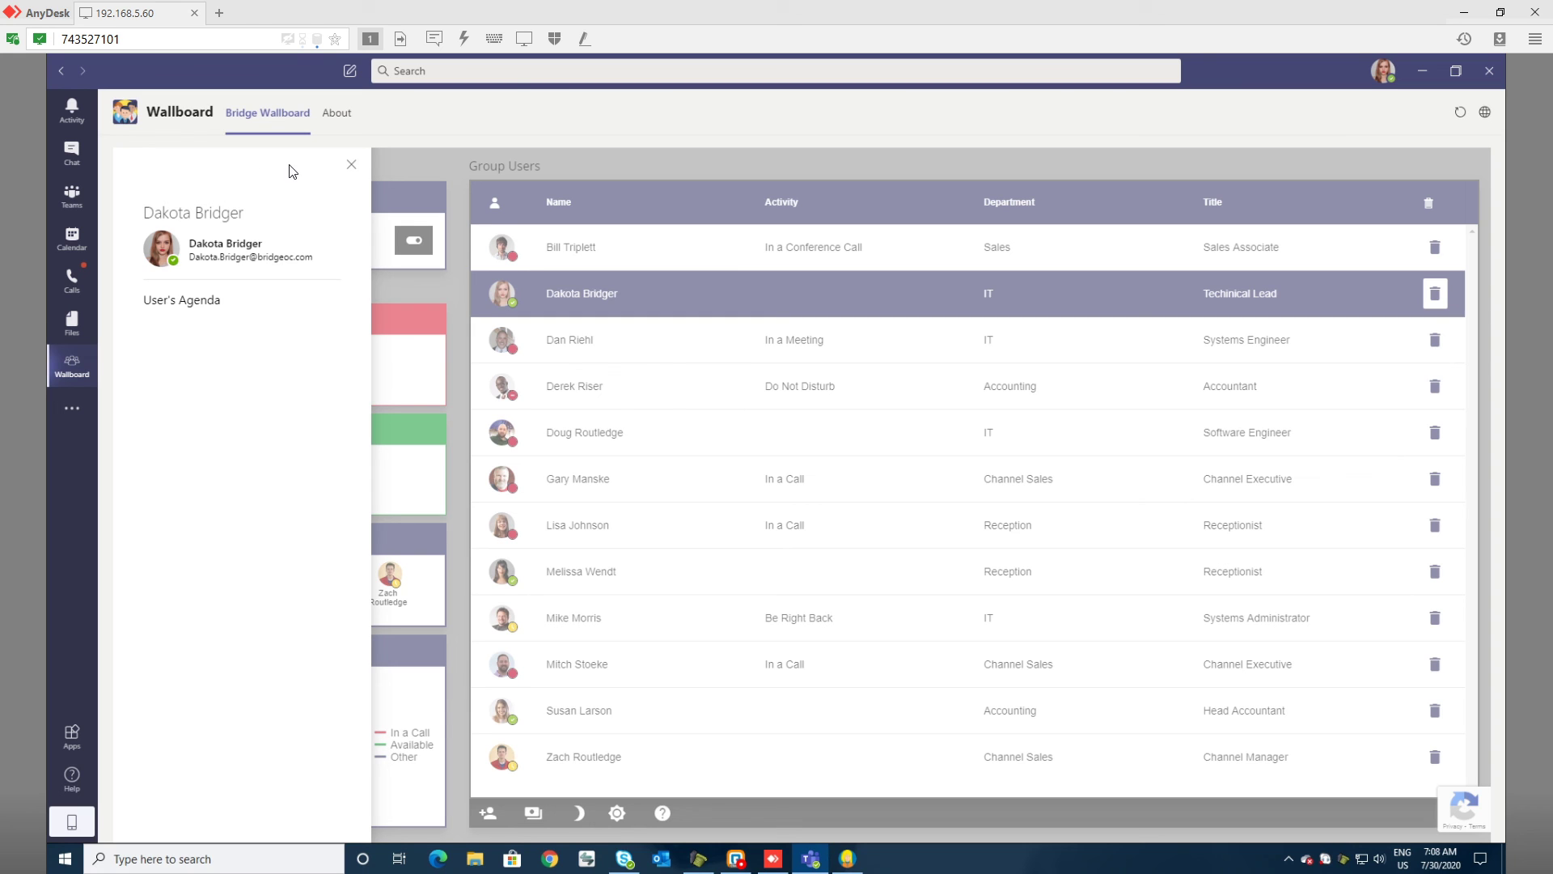
click(351, 164)
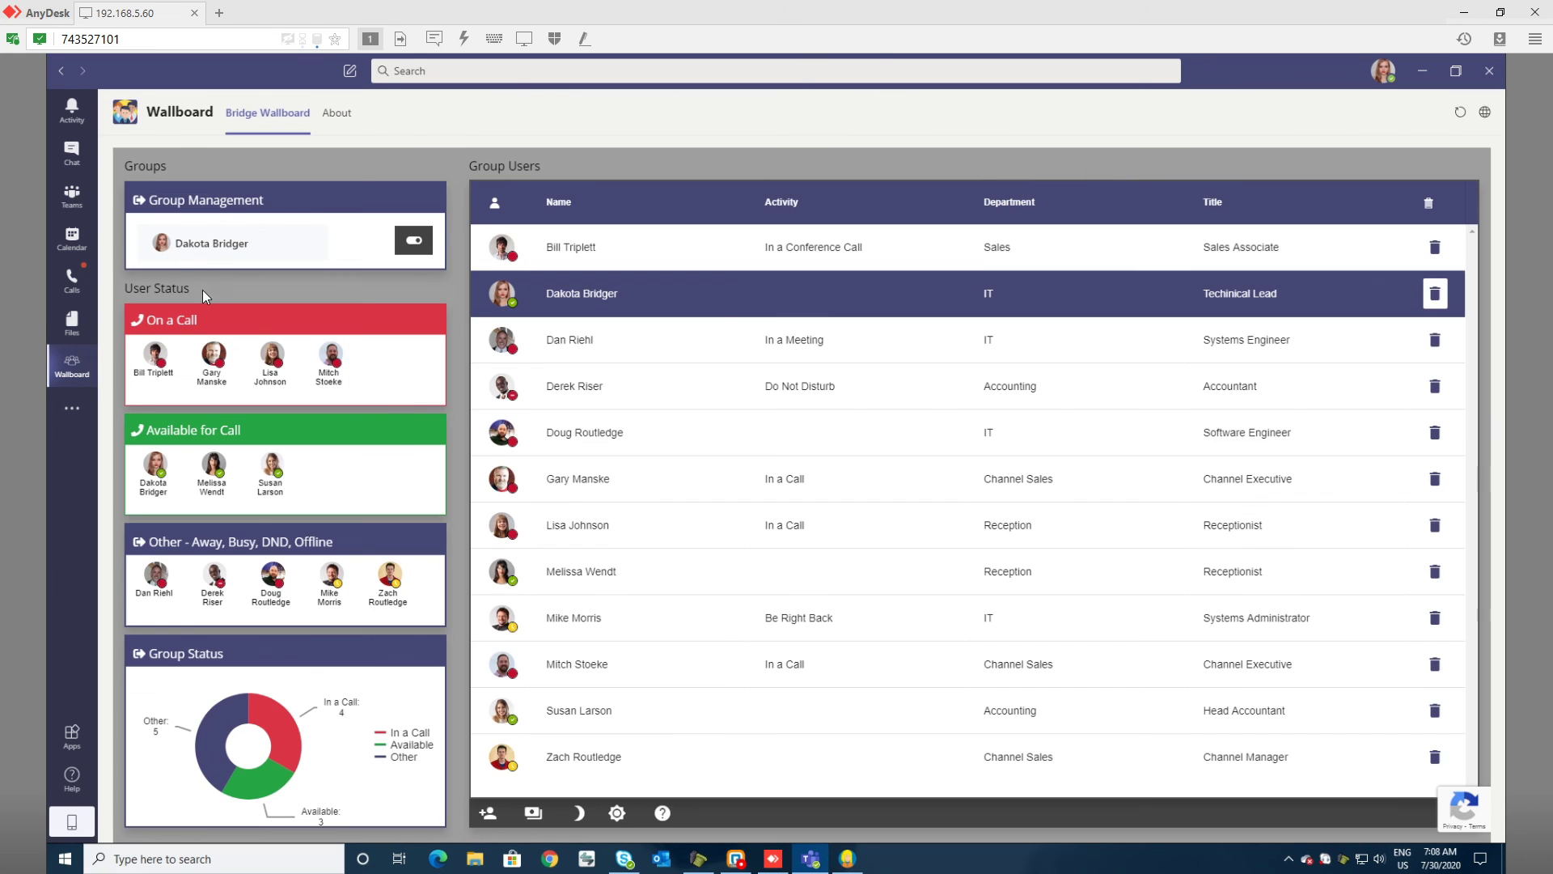